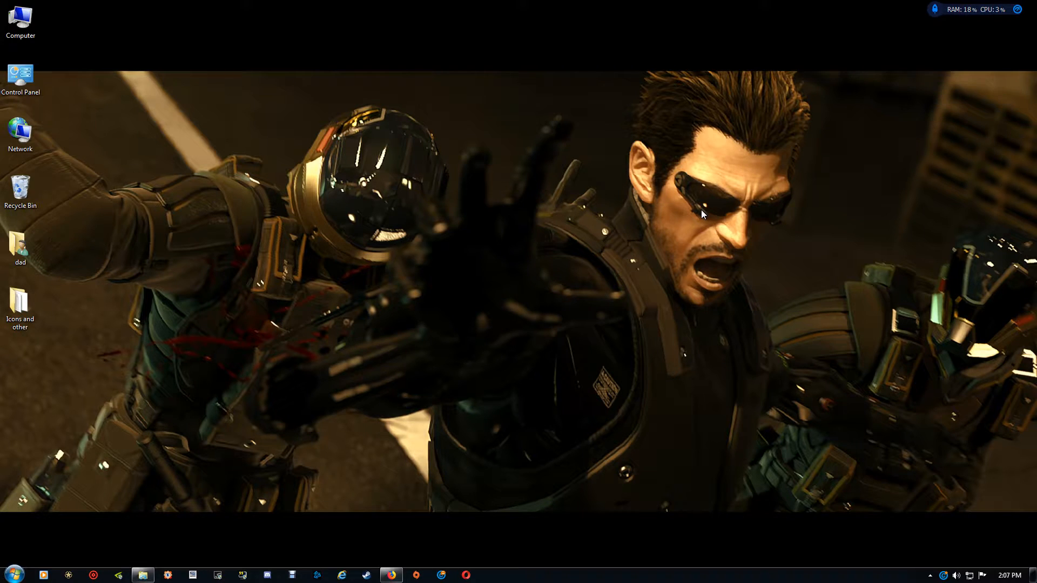
pyautogui.moveTo(588, 261)
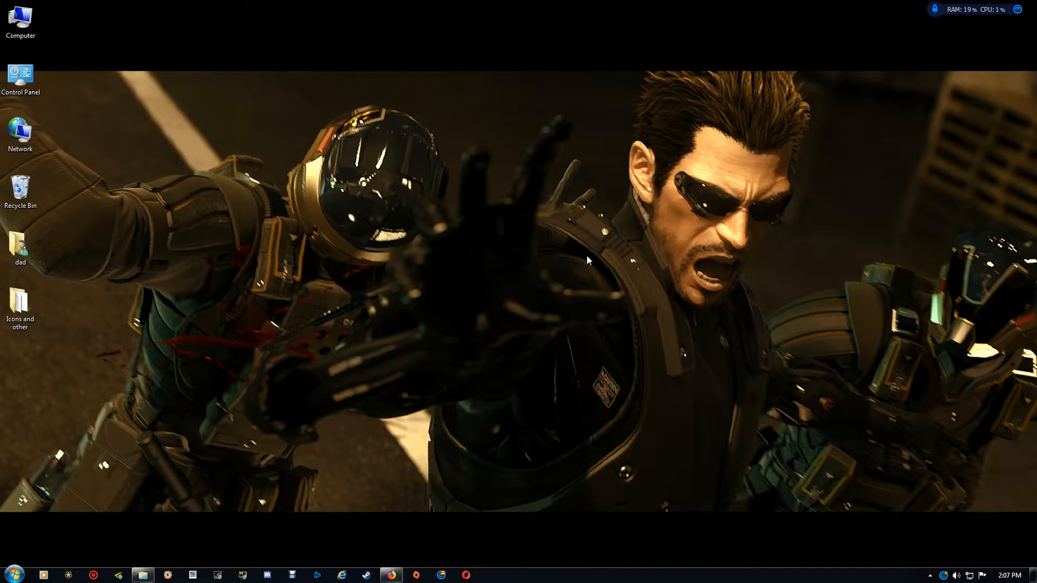
pyautogui.moveTo(274, 381)
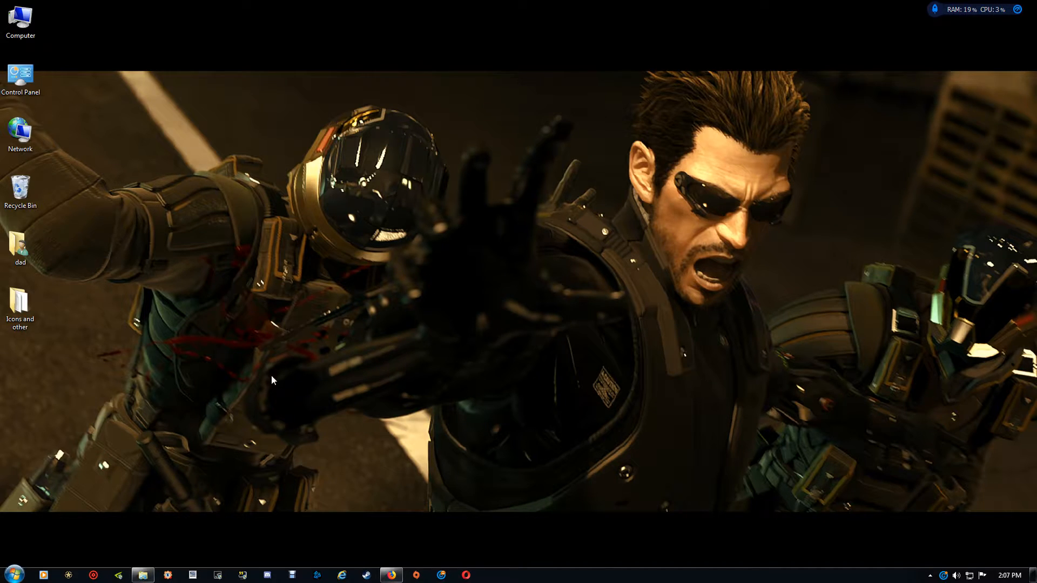
pyautogui.moveTo(391, 575)
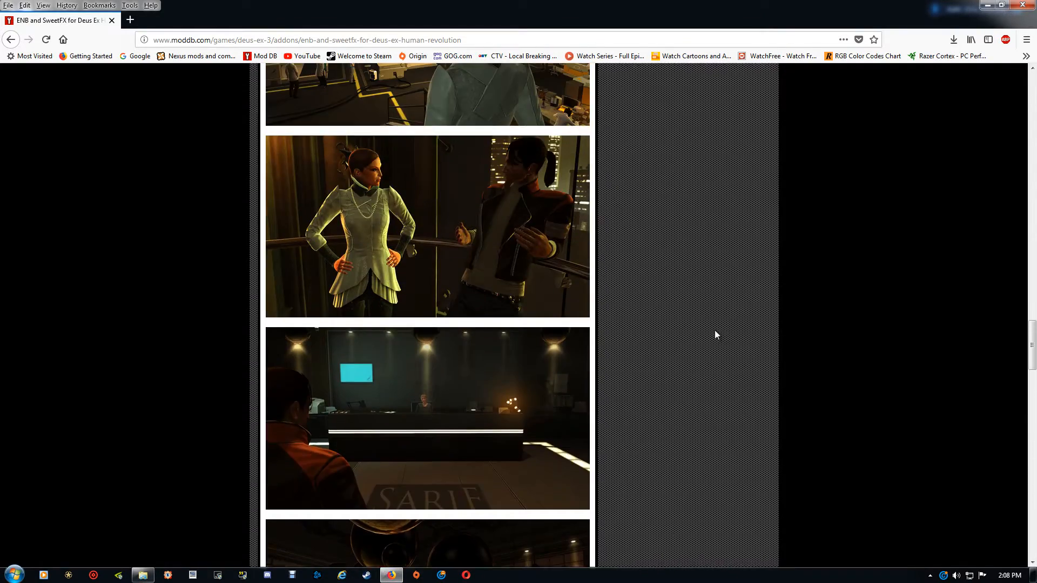
# Download the ENB and SweetFX archive from ModDB and view its contents in WinRAR past the license nag.
pyautogui.scroll(3)
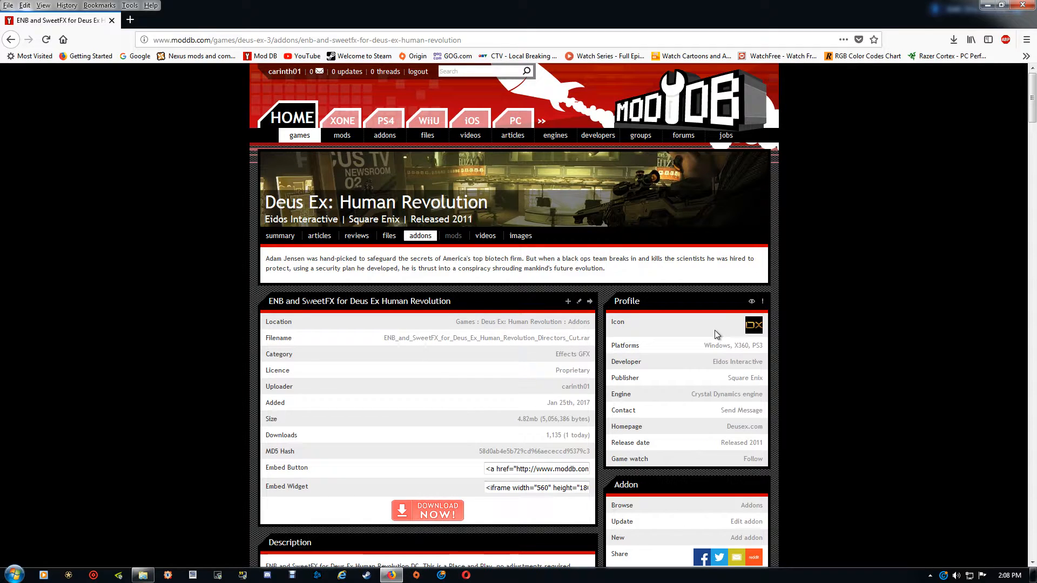
pyautogui.moveTo(427, 508)
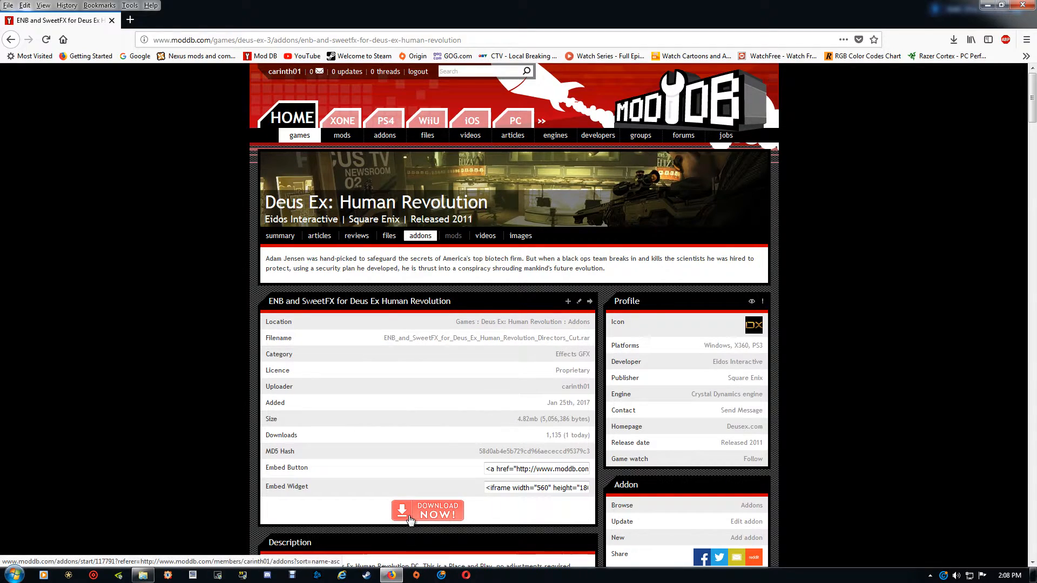
pyautogui.click(428, 510)
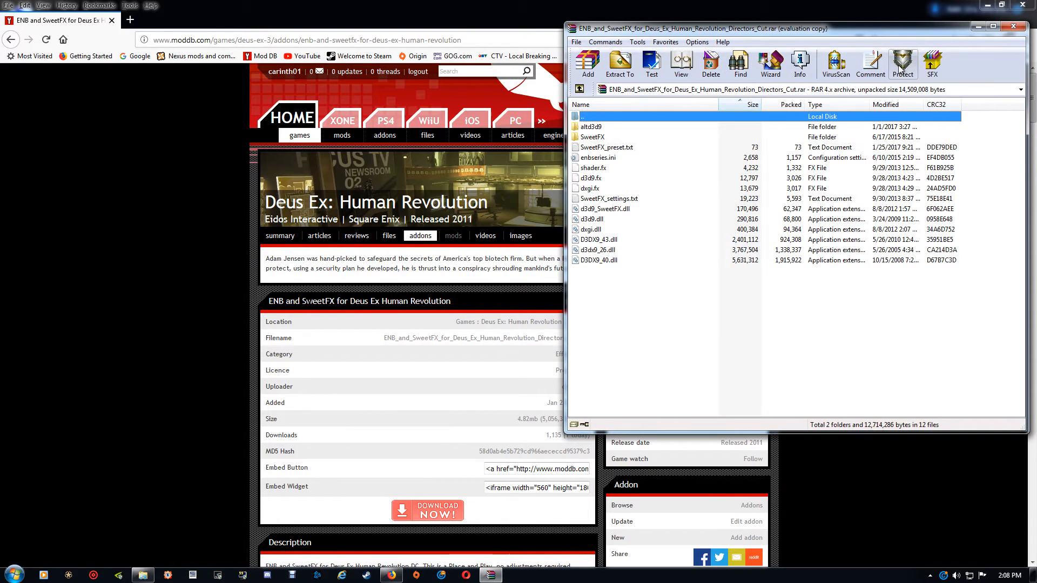
pyautogui.click(901, 64)
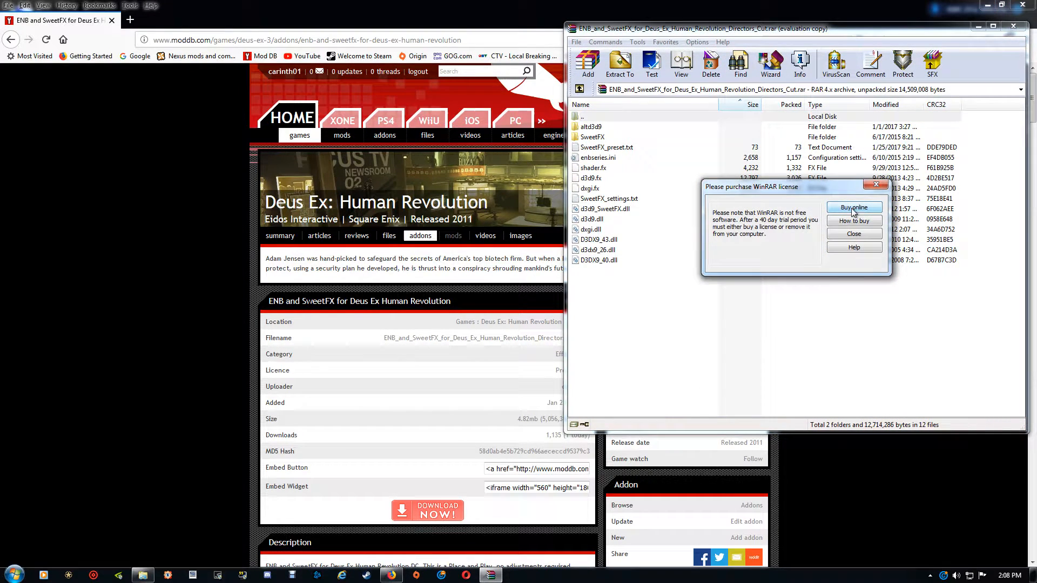
pyautogui.click(853, 234)
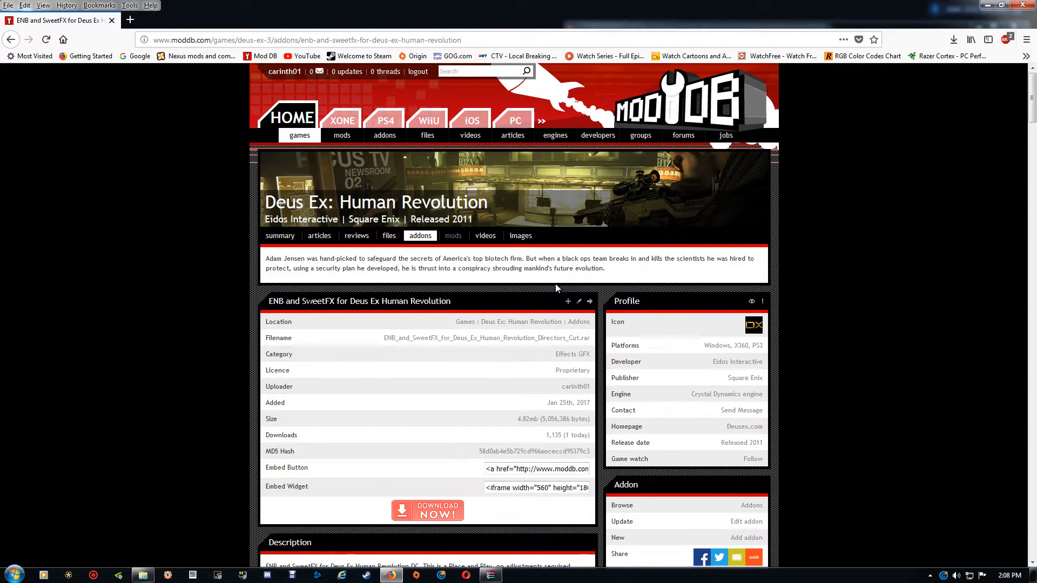
# Read through the addon page's install instructions, setup screenshots and gameplay images.
pyautogui.scroll(-3)
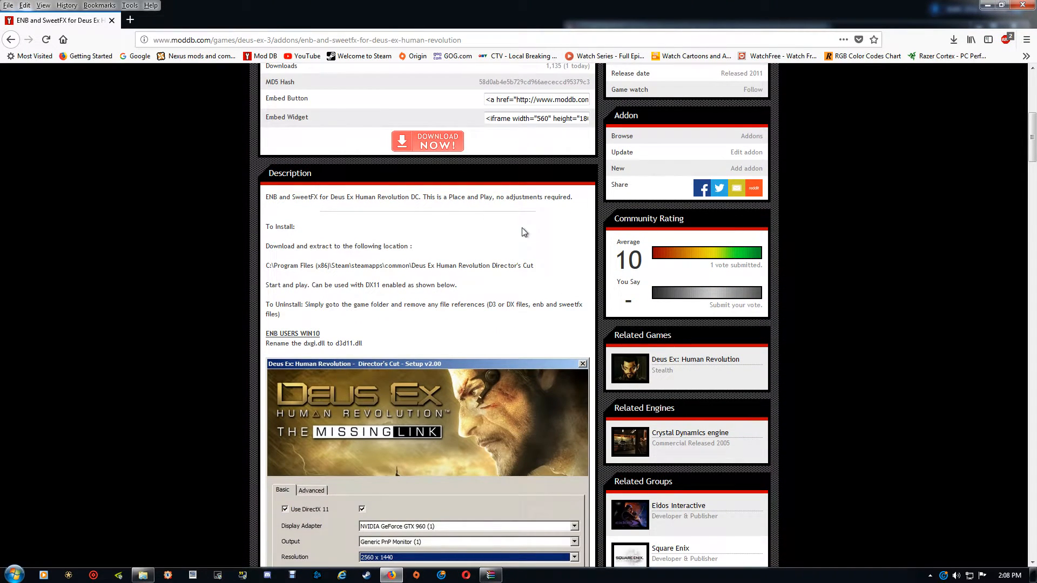
pyautogui.scroll(-3)
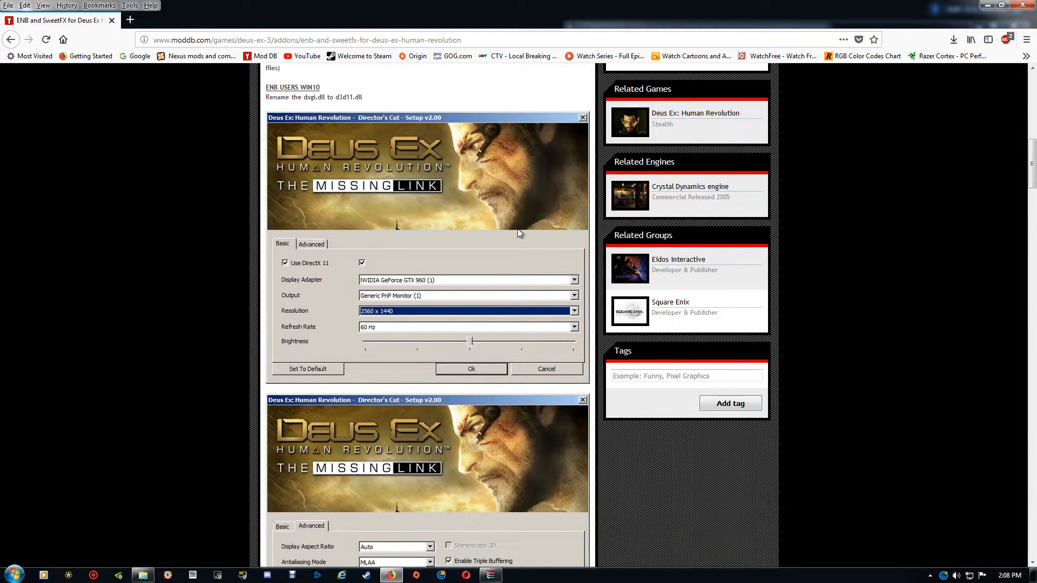
pyautogui.scroll(-3)
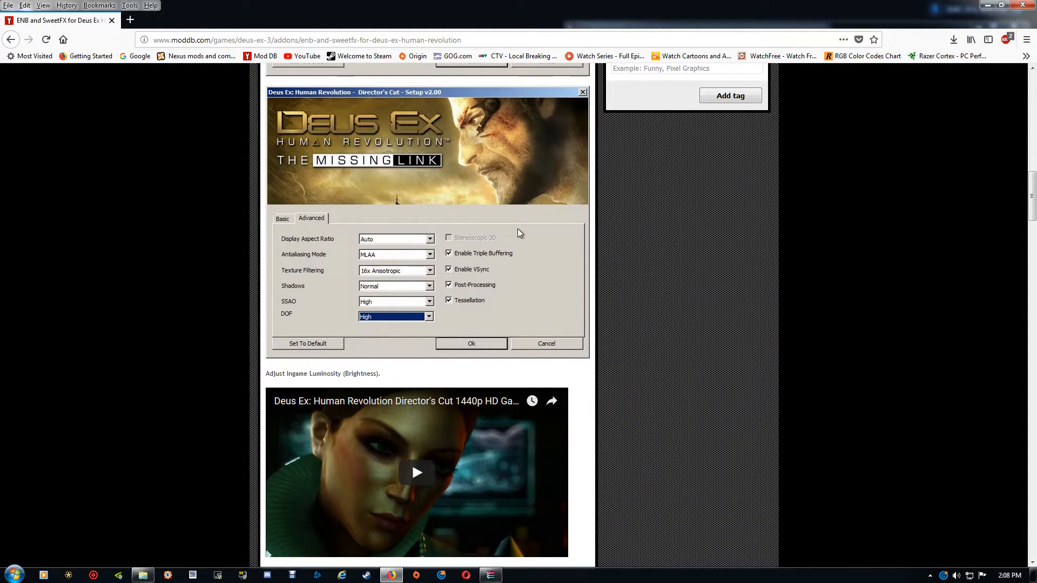
pyautogui.scroll(-3)
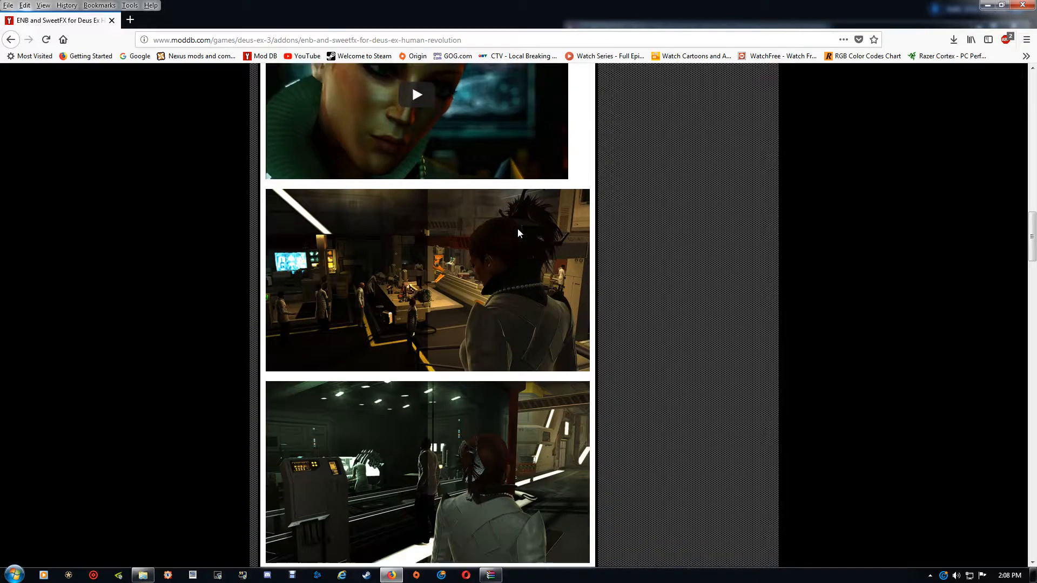
pyautogui.scroll(-3)
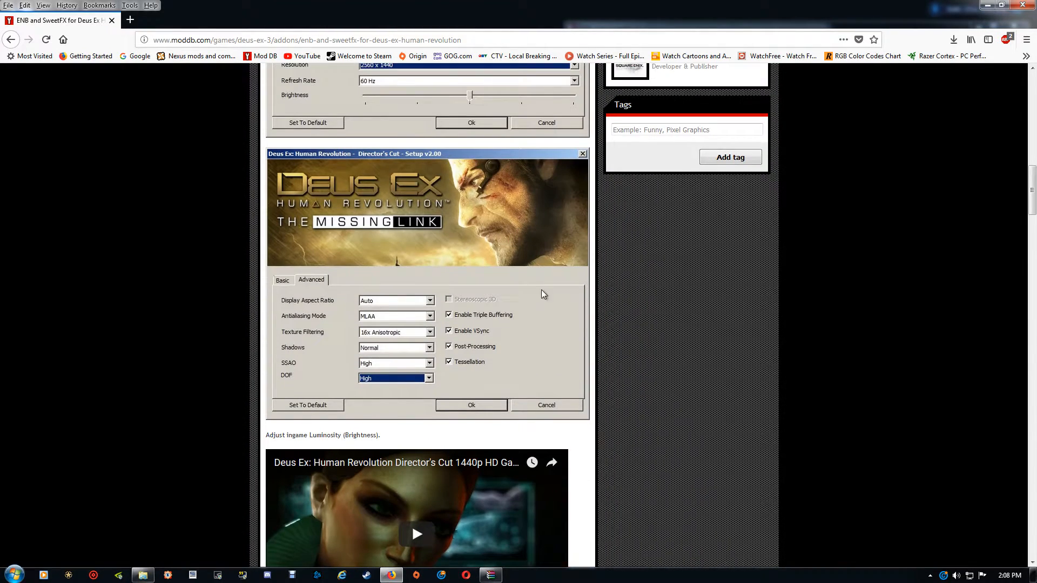
pyautogui.scroll(-3)
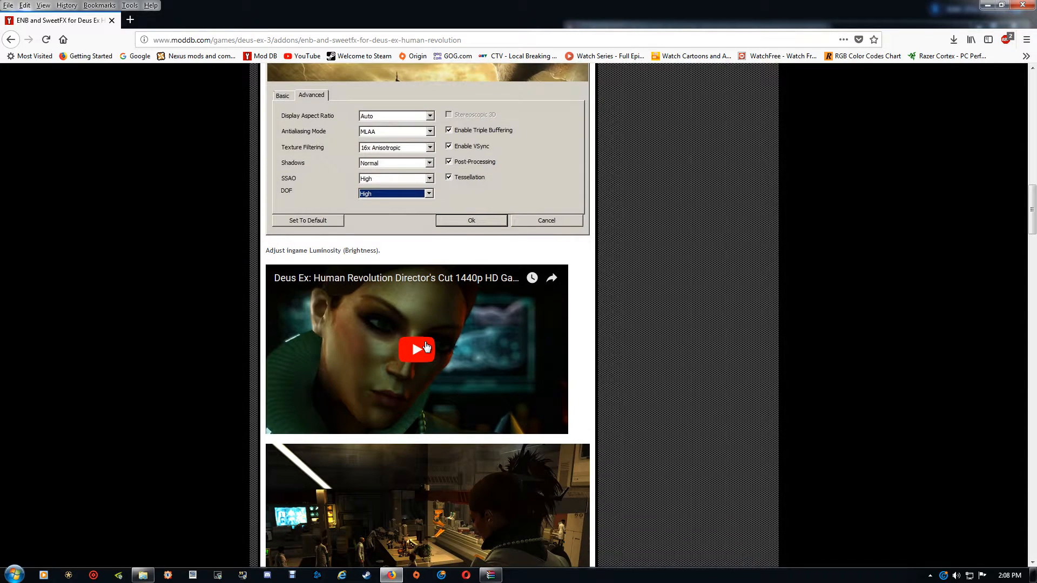
pyautogui.moveTo(427, 363)
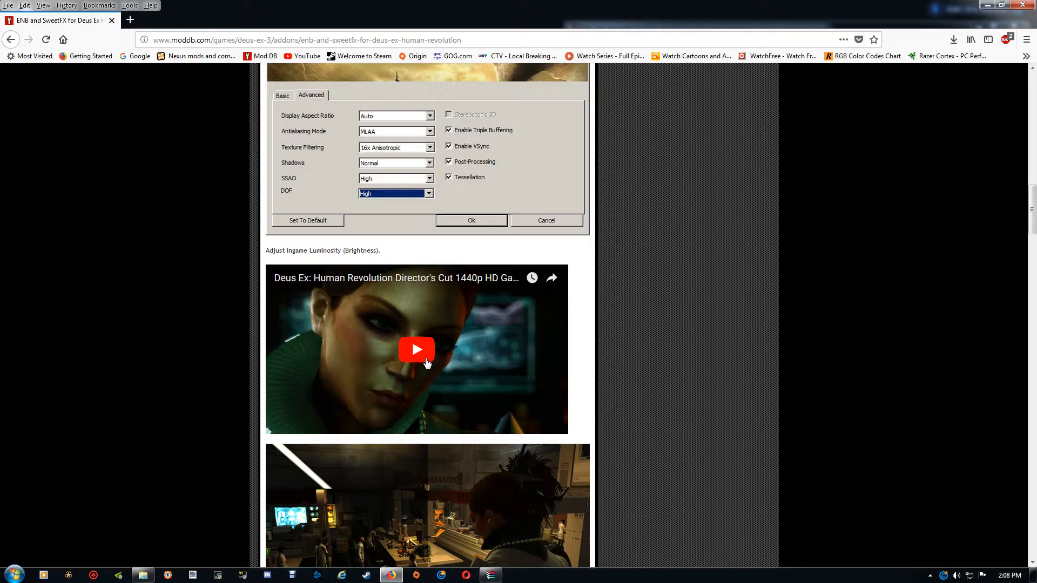
pyautogui.moveTo(596, 338)
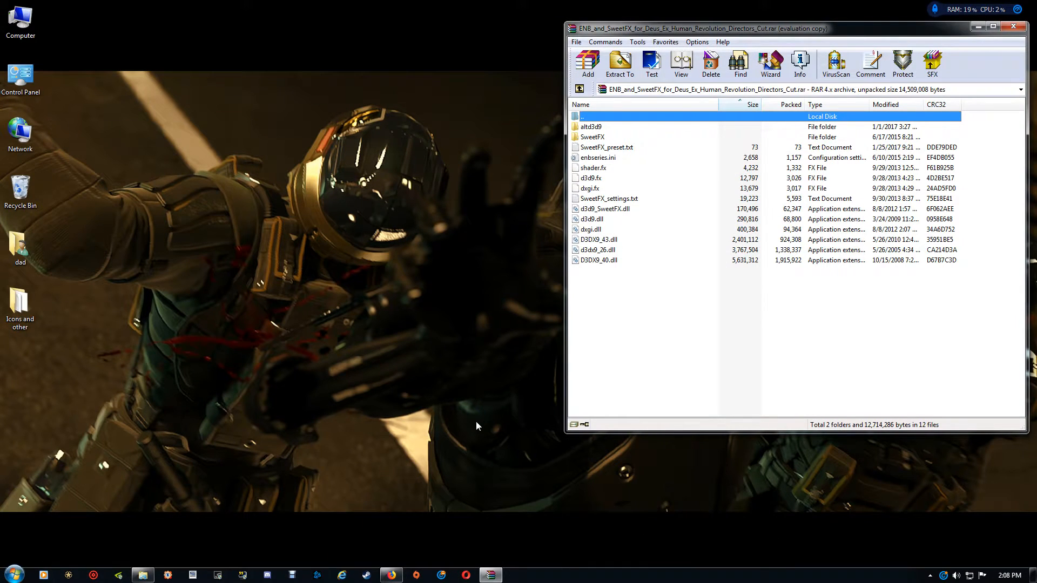
pyautogui.moveTo(143, 575)
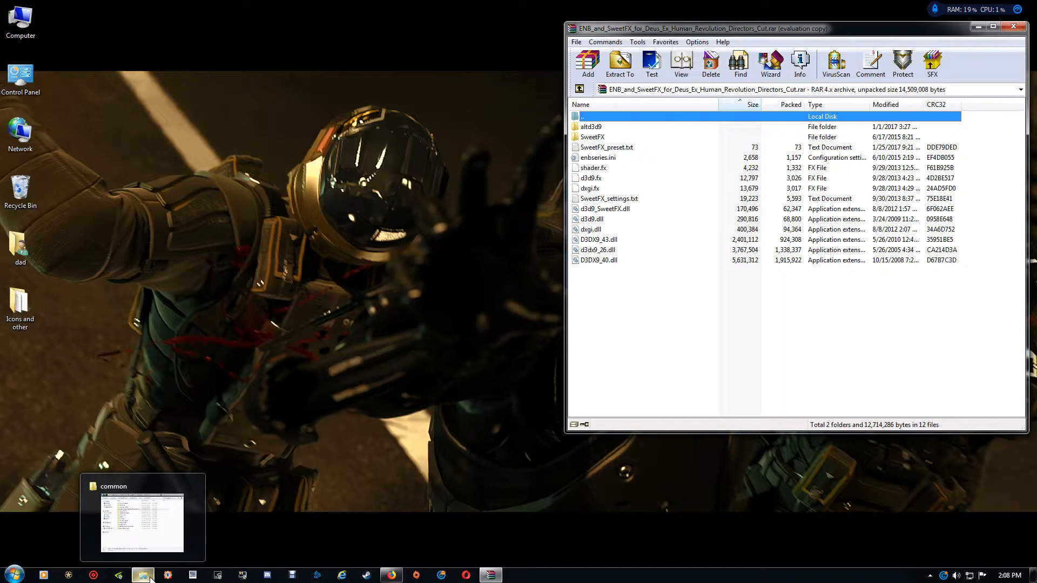
# Bring Explorer forward and enter the Deus Ex Human Revolution Director's Cut game folder.
pyautogui.click(143, 517)
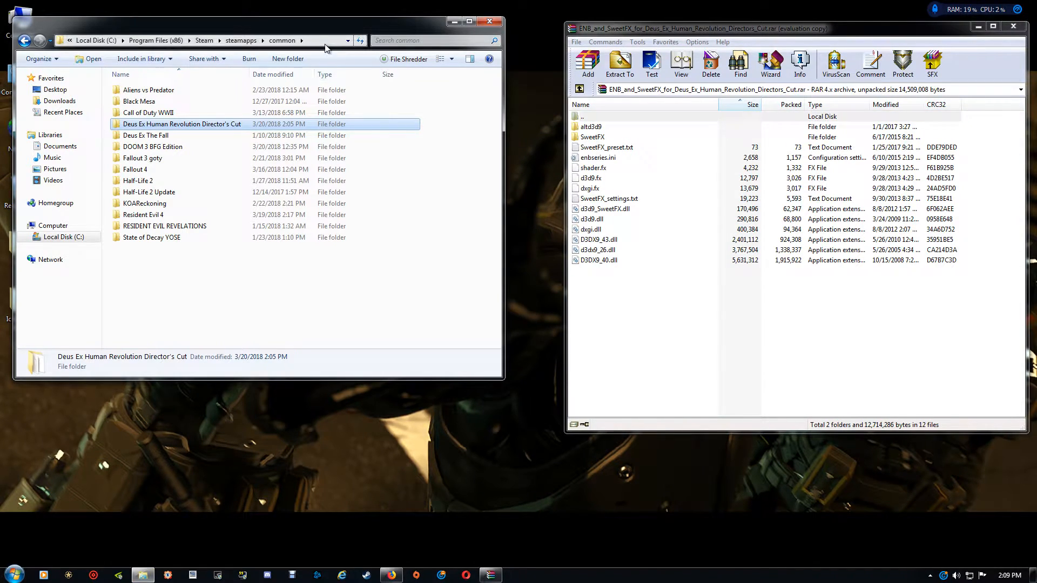
pyautogui.click(199, 40)
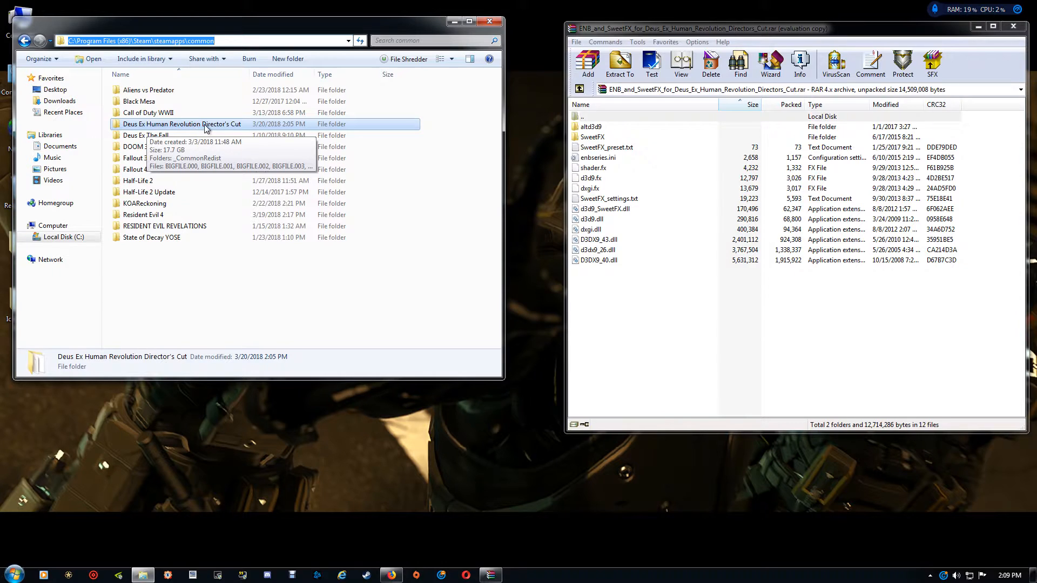
pyautogui.moveTo(231, 126)
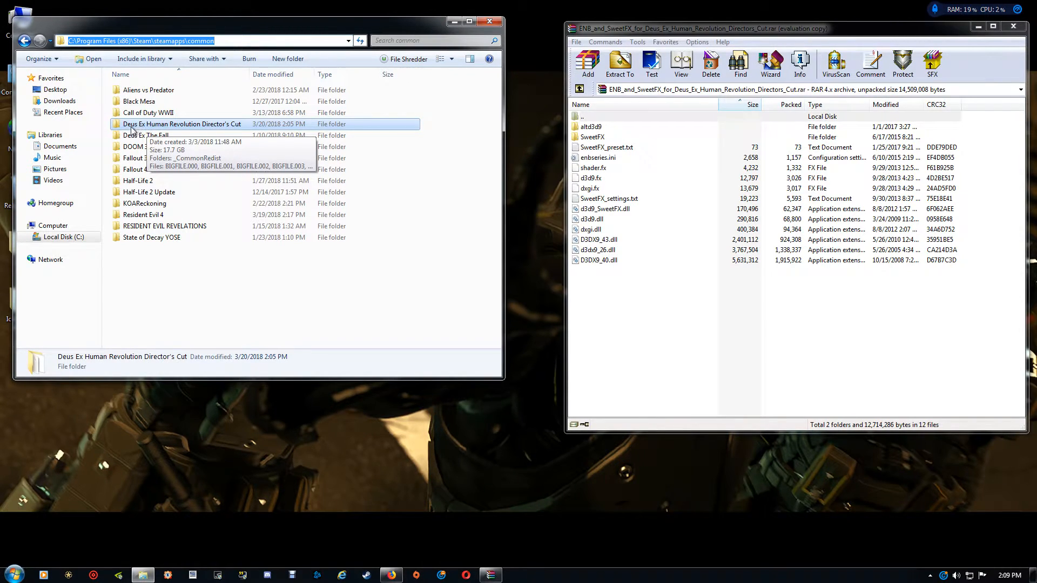
pyautogui.moveTo(183, 130)
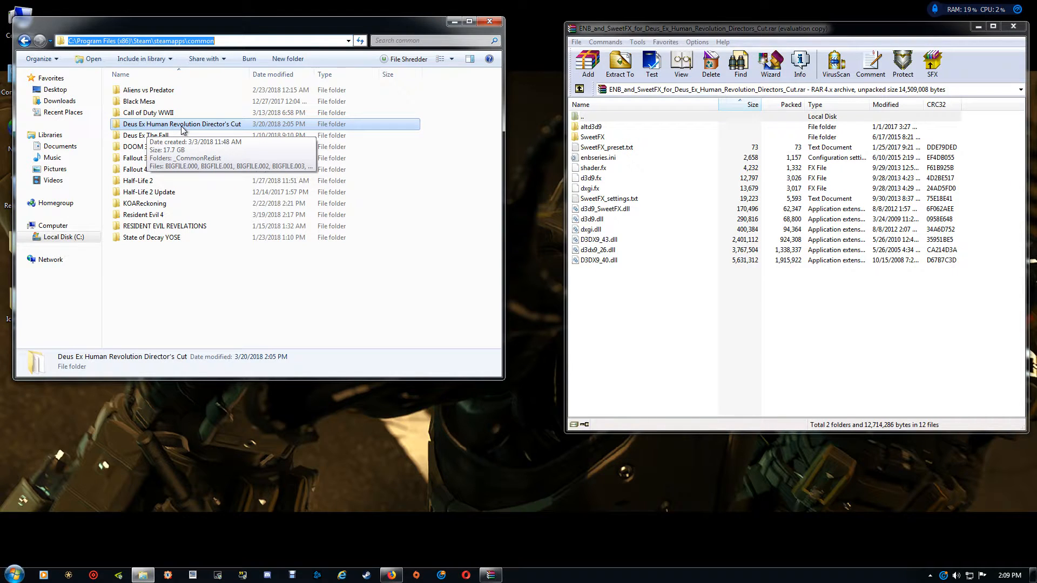
pyautogui.doubleClick(181, 123)
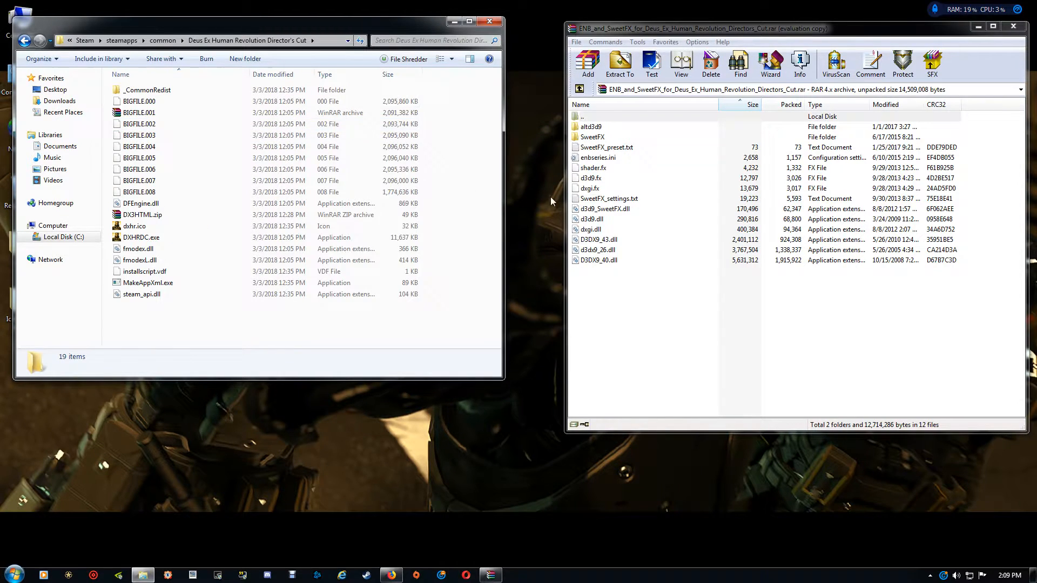
# Move all archive files into the game folder and start renaming dxgi.dll.
pyautogui.click(597, 158)
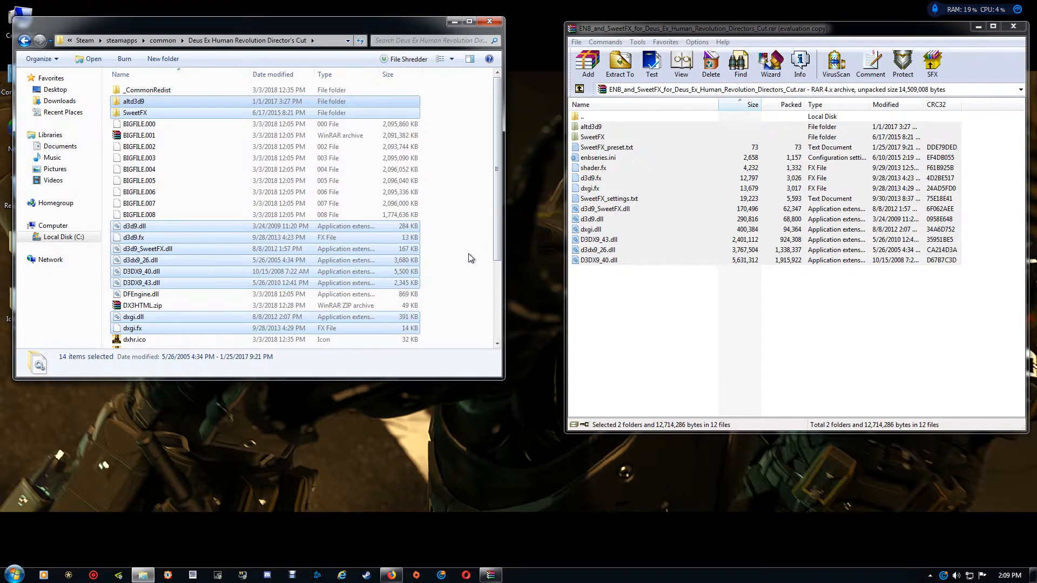
pyautogui.click(131, 317)
pyautogui.write('D3D')
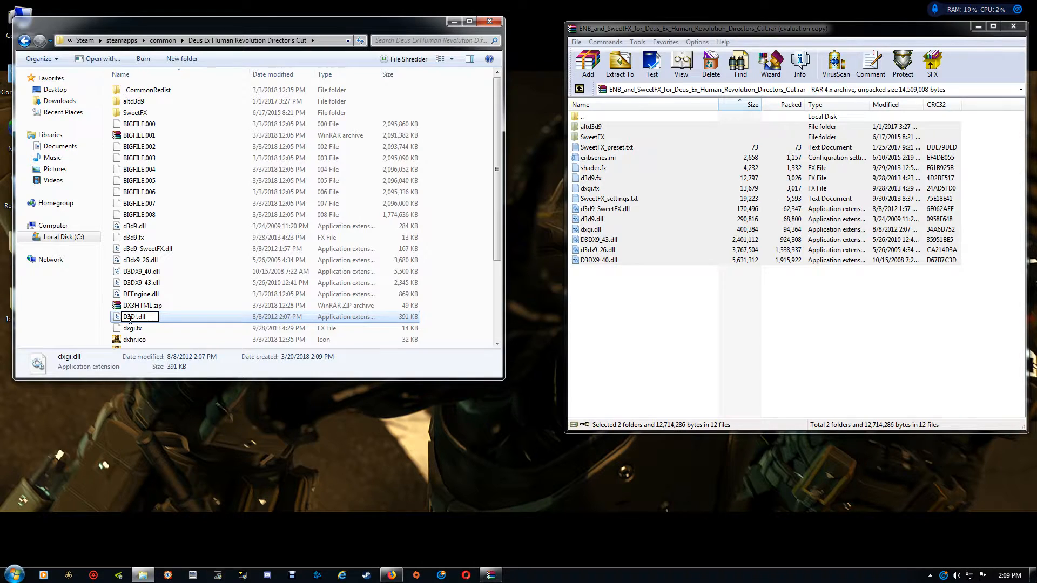
# Rename the copied dxgi.dll to D3D11.dll in the game folder.
pyautogui.write('11')
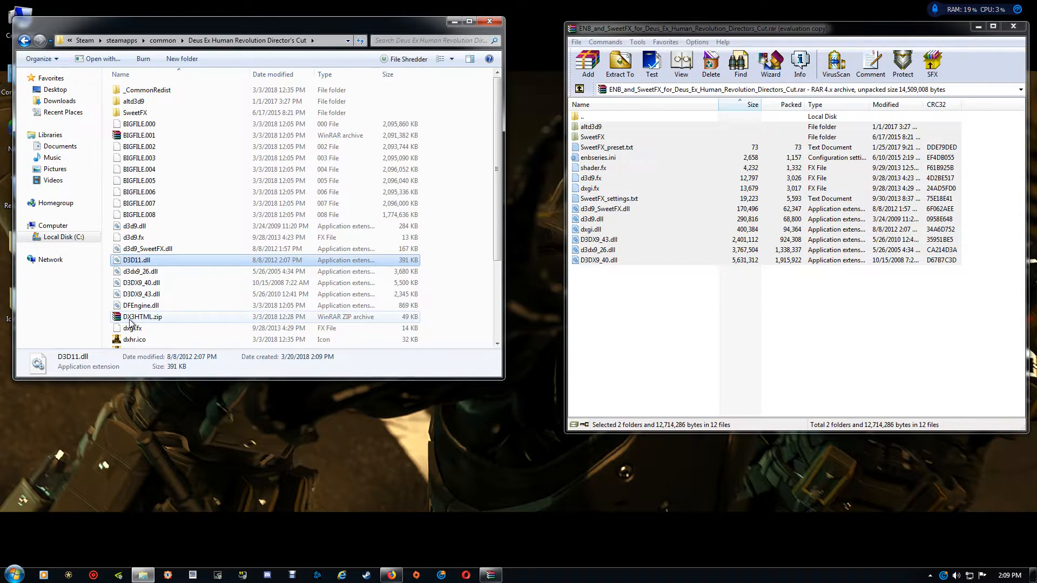
pyautogui.click(466, 188)
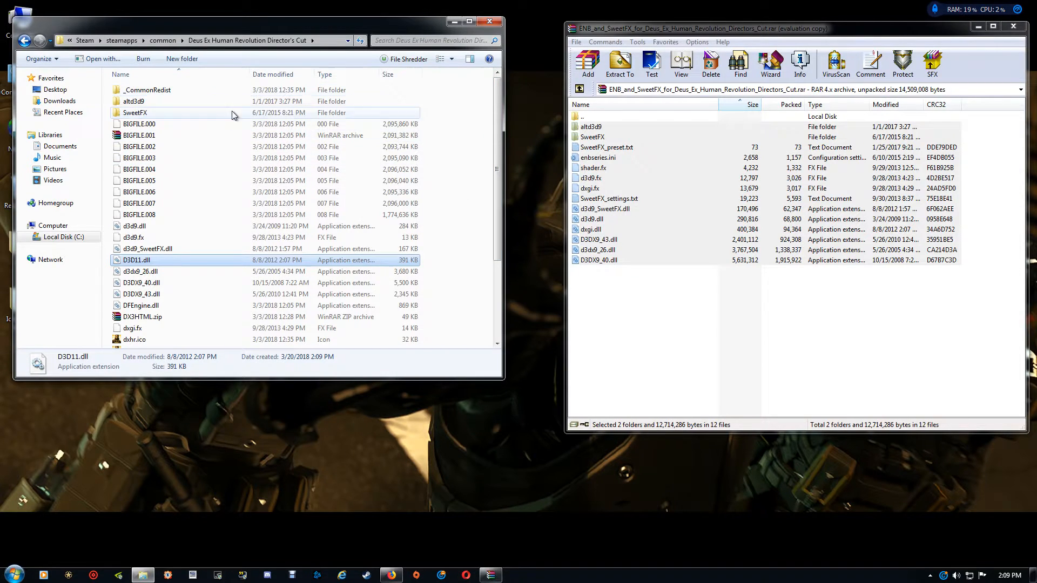
pyautogui.moveTo(304, 282)
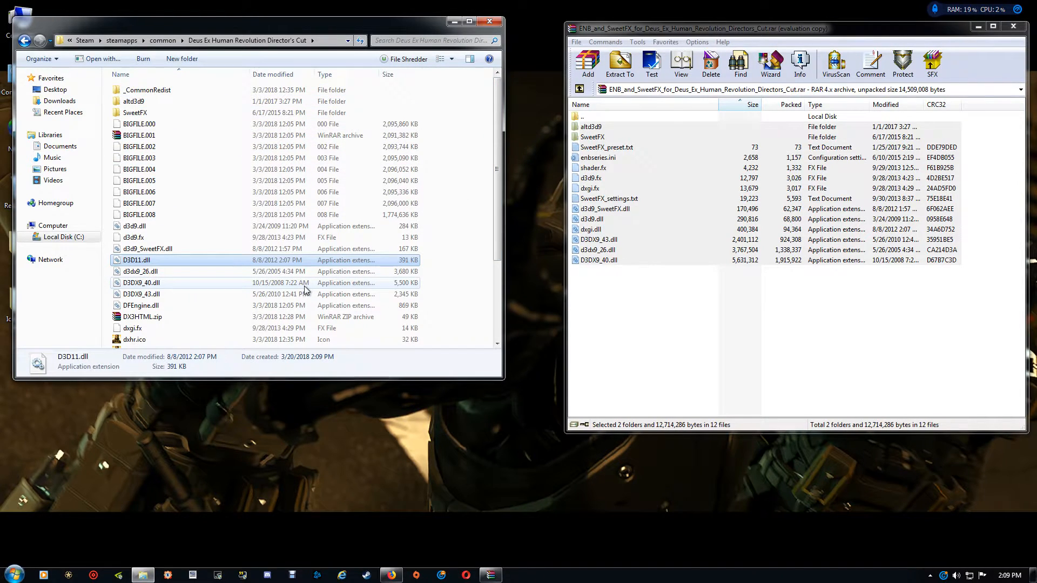
pyautogui.moveTo(464, 281)
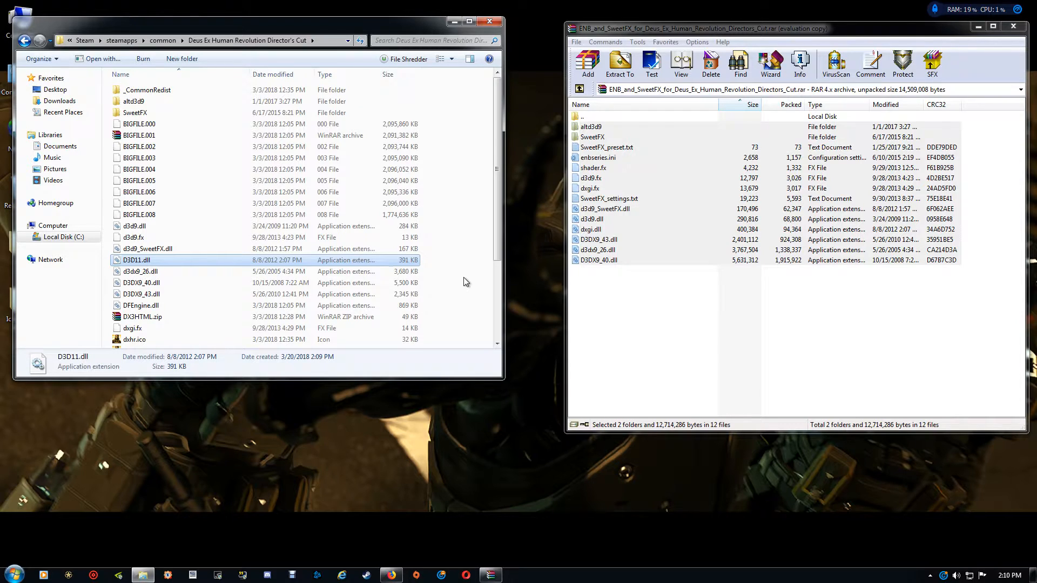
pyautogui.moveTo(464, 283)
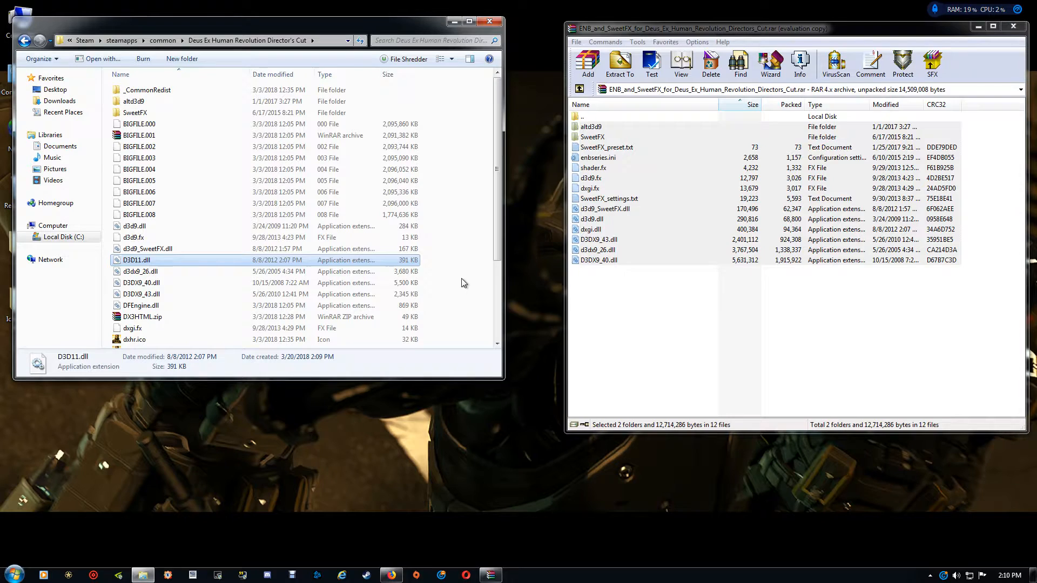
pyautogui.moveTo(464, 225)
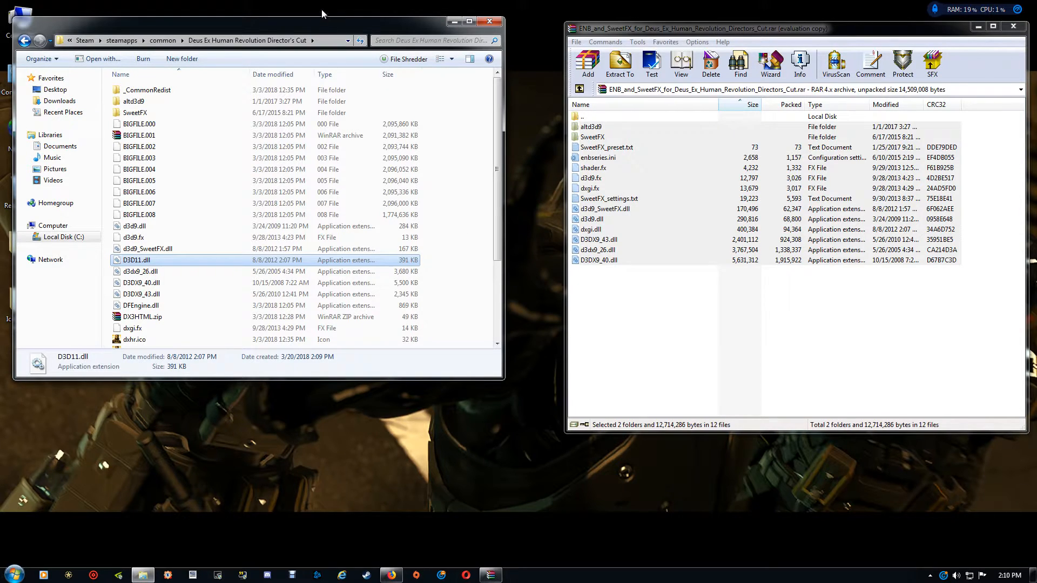
pyautogui.moveTo(273, 31)
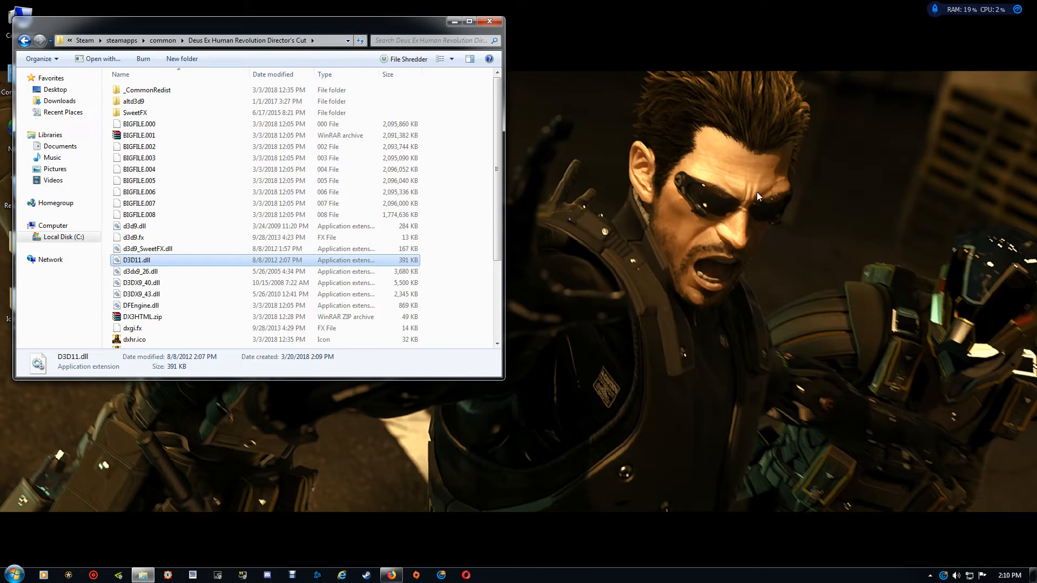
pyautogui.moveTo(349, 282)
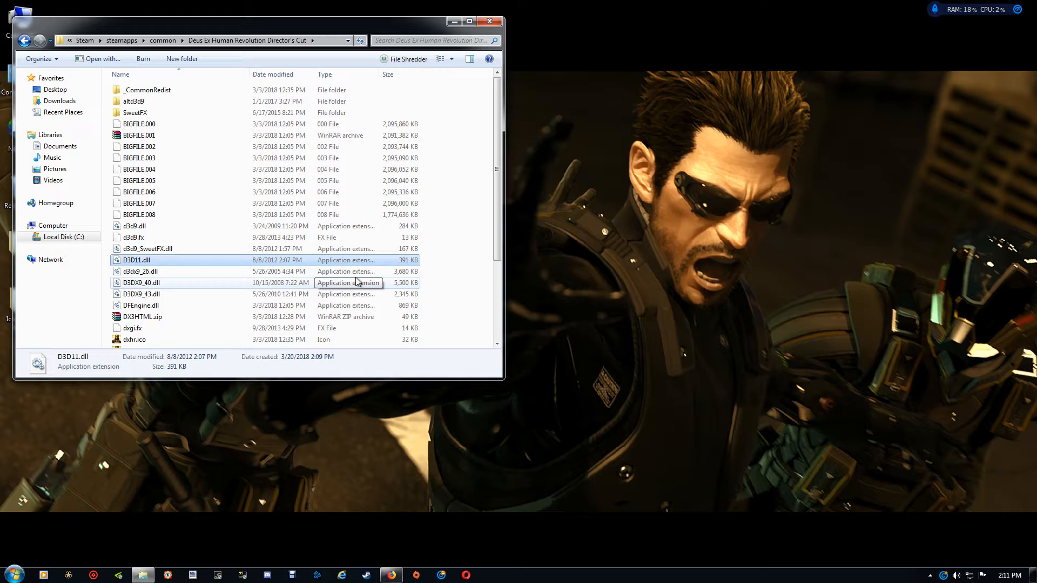
pyautogui.moveTo(345, 279)
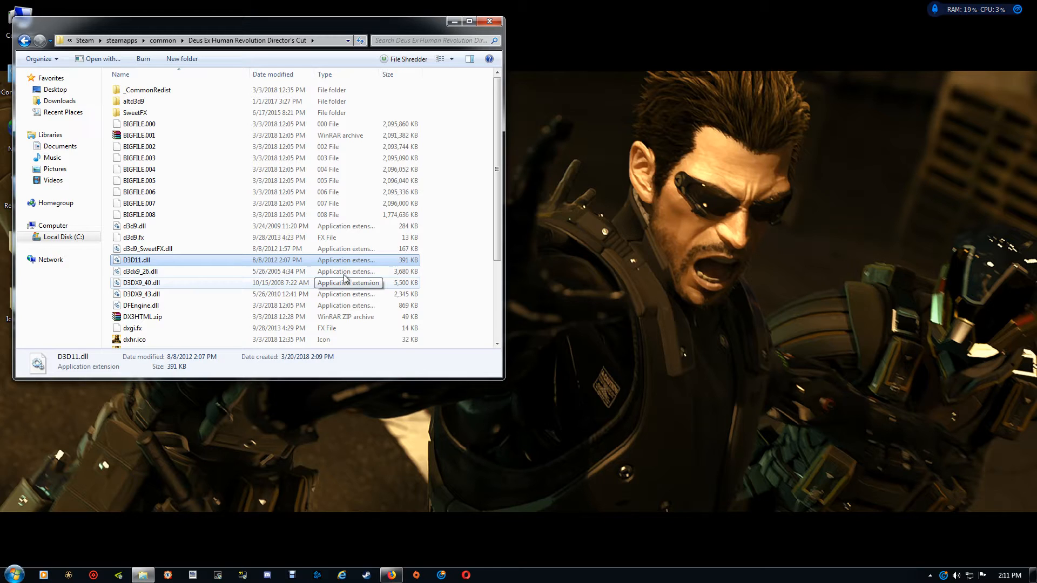
pyautogui.moveTo(132, 101)
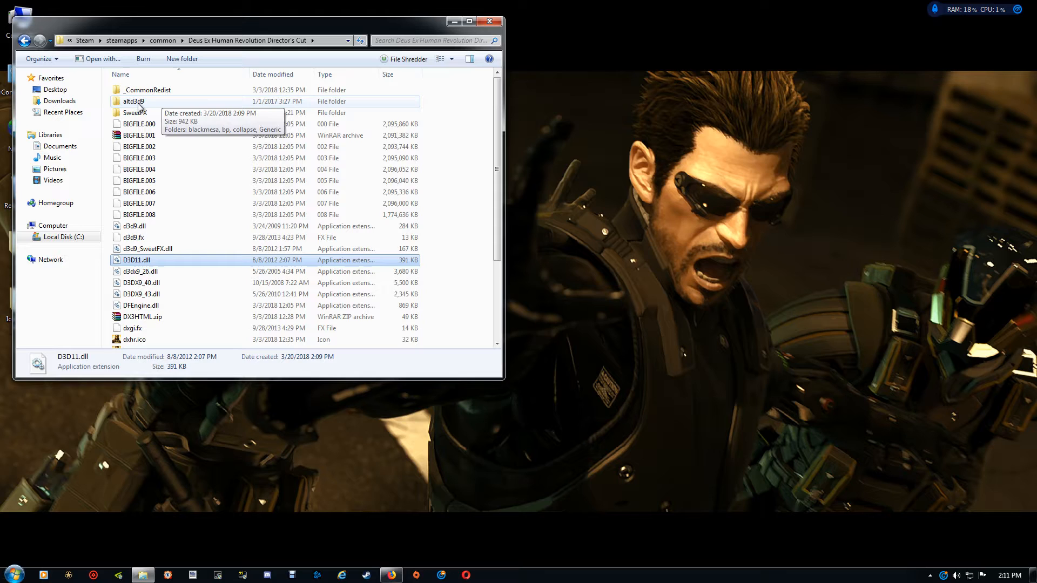
# Browse the altd3d9 folder's Generic variant and return to the variant list.
pyautogui.doubleClick(133, 101)
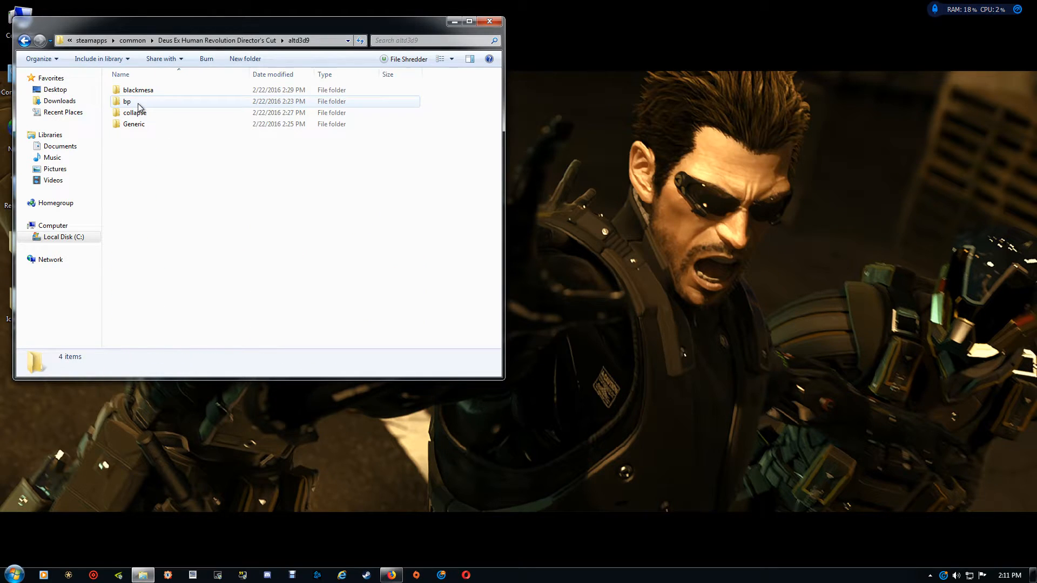
pyautogui.click(134, 123)
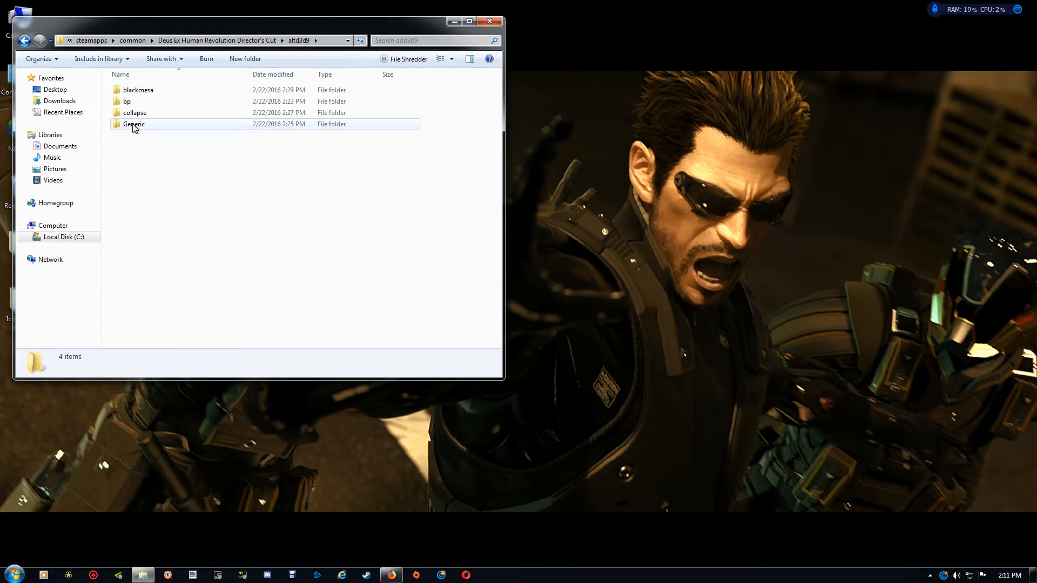
pyautogui.doubleClick(134, 124)
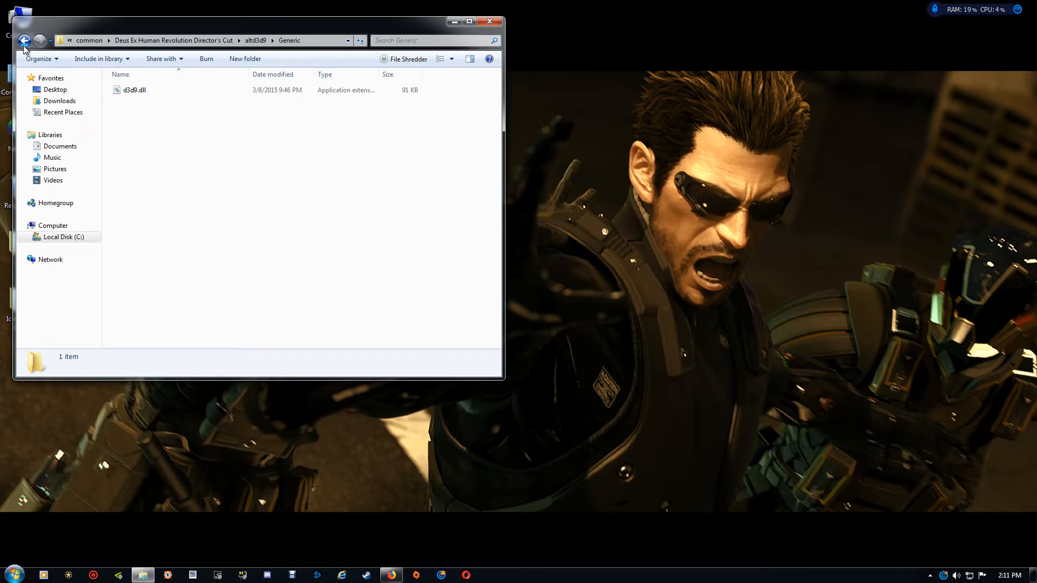
pyautogui.moveTo(25, 40)
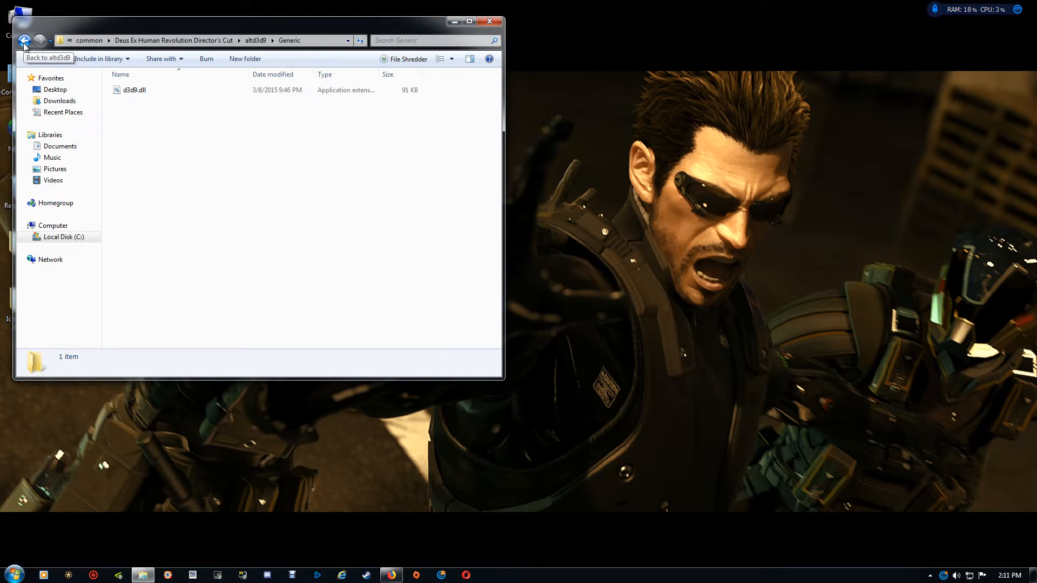
pyautogui.click(25, 40)
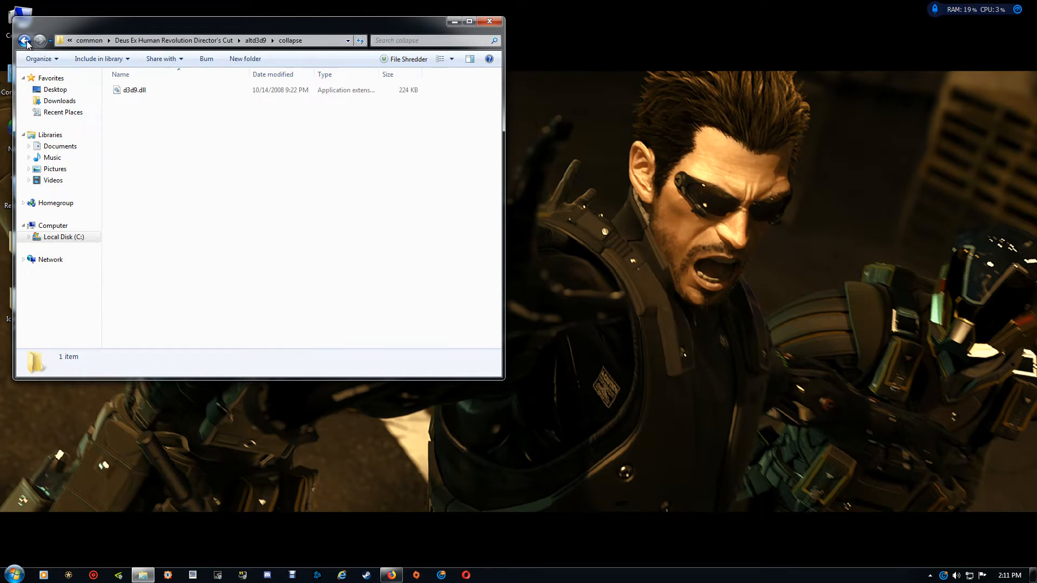
pyautogui.click(25, 40)
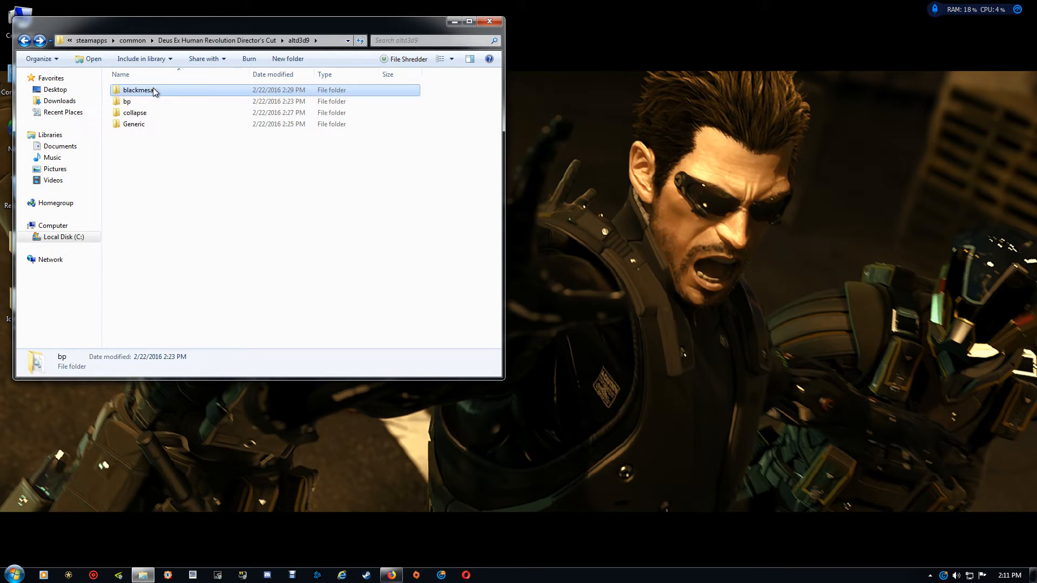
# Copy the blackmesa d3d9.dll and go back to the Deus Ex game folder.
pyautogui.rightClick(132, 90)
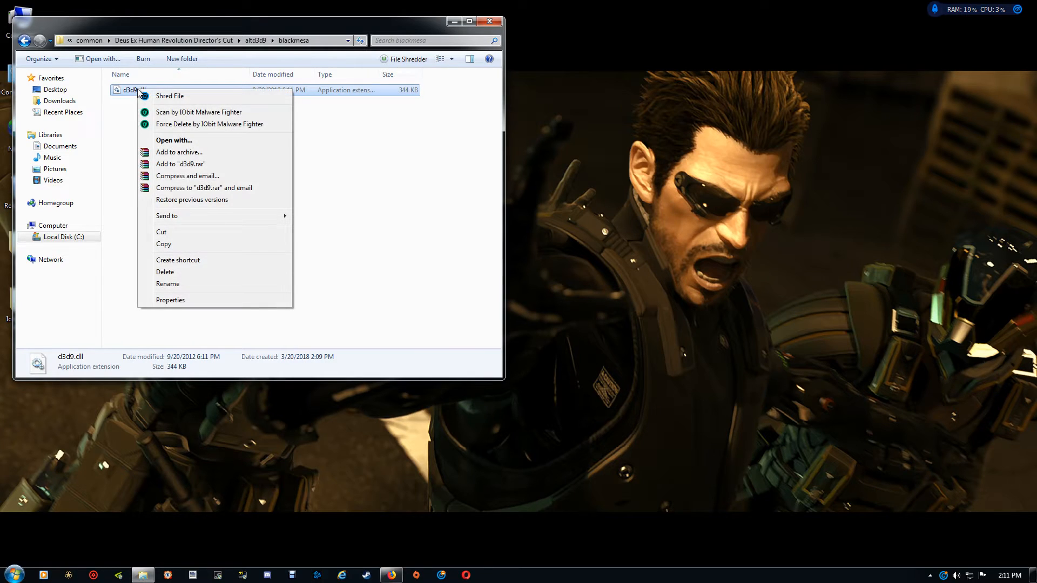
pyautogui.click(199, 243)
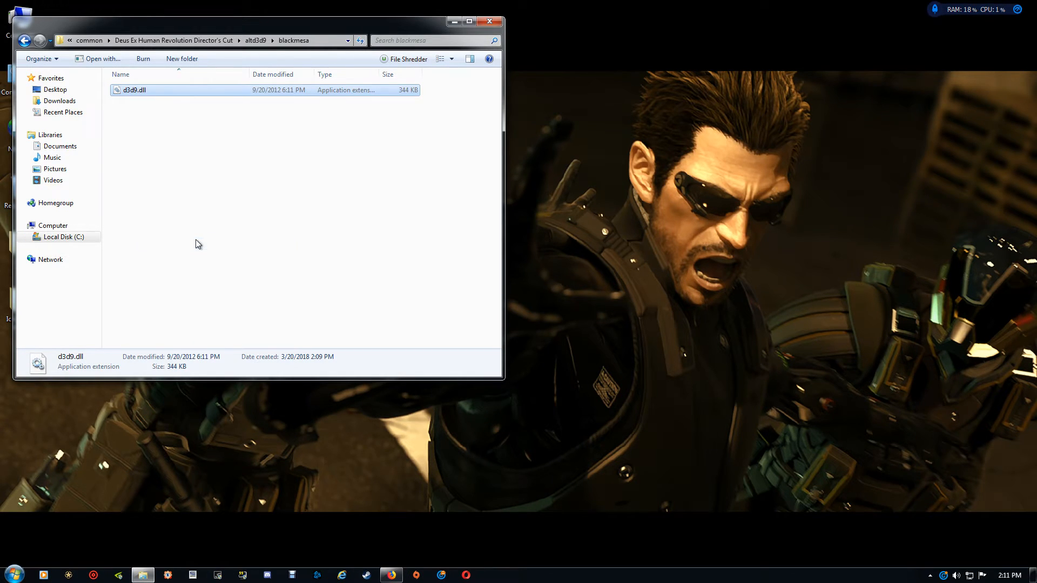
pyautogui.click(25, 40)
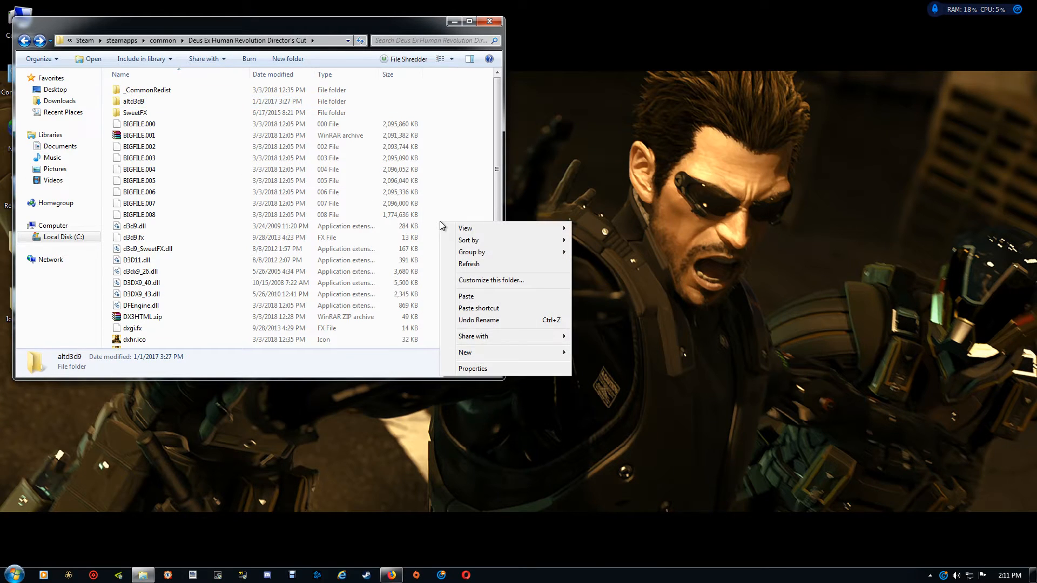
# Paste the blackmesa d3d9.dll into the game folder, replacing the existing one.
pyautogui.click(467, 296)
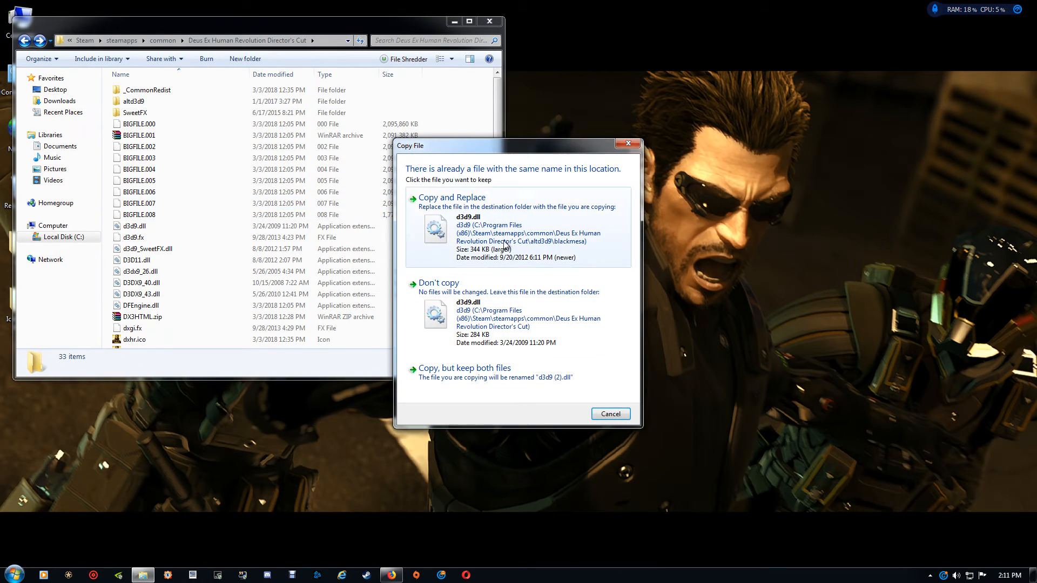
pyautogui.click(452, 197)
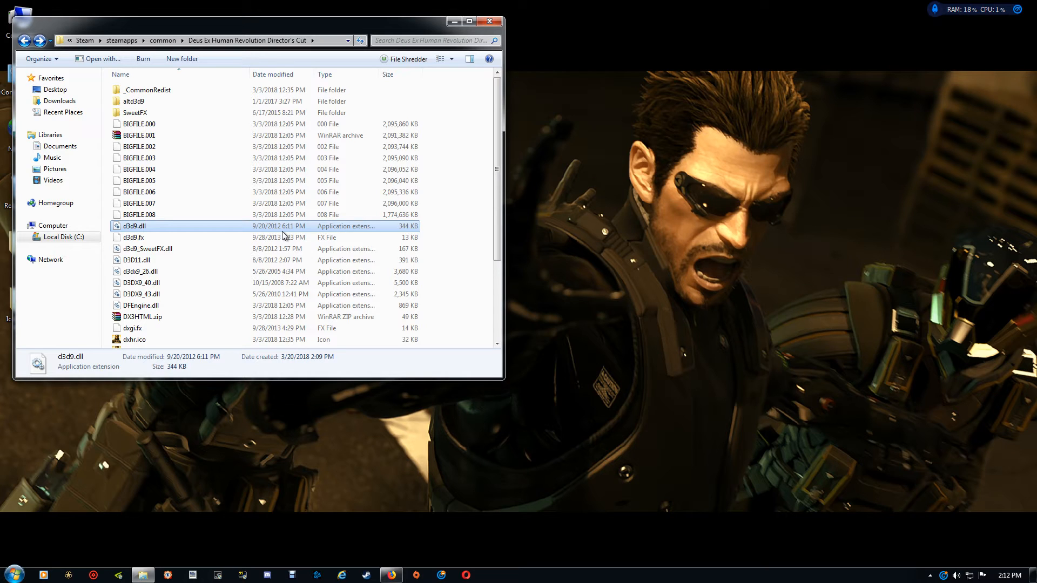
# Copy the DXHRDC.exe executable's name and reveal the hidden tray icons.
pyautogui.scroll(-3)
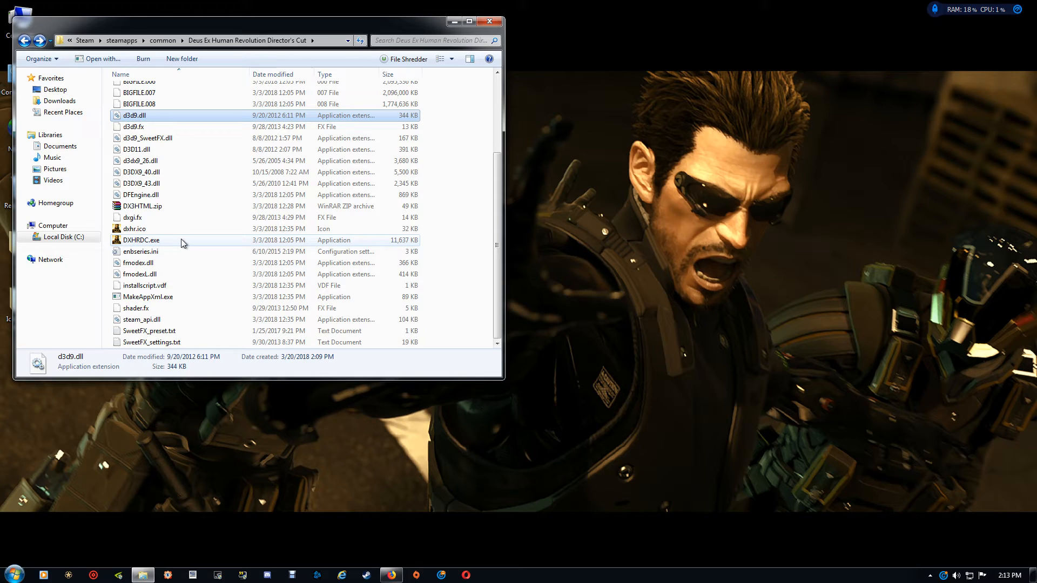
pyautogui.click(142, 240)
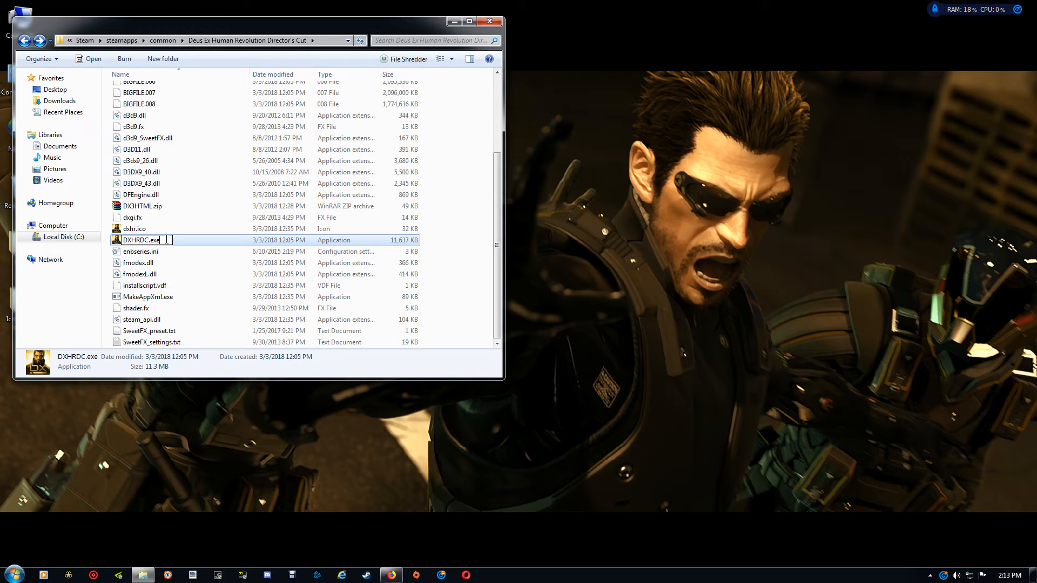
pyautogui.rightClick(140, 240)
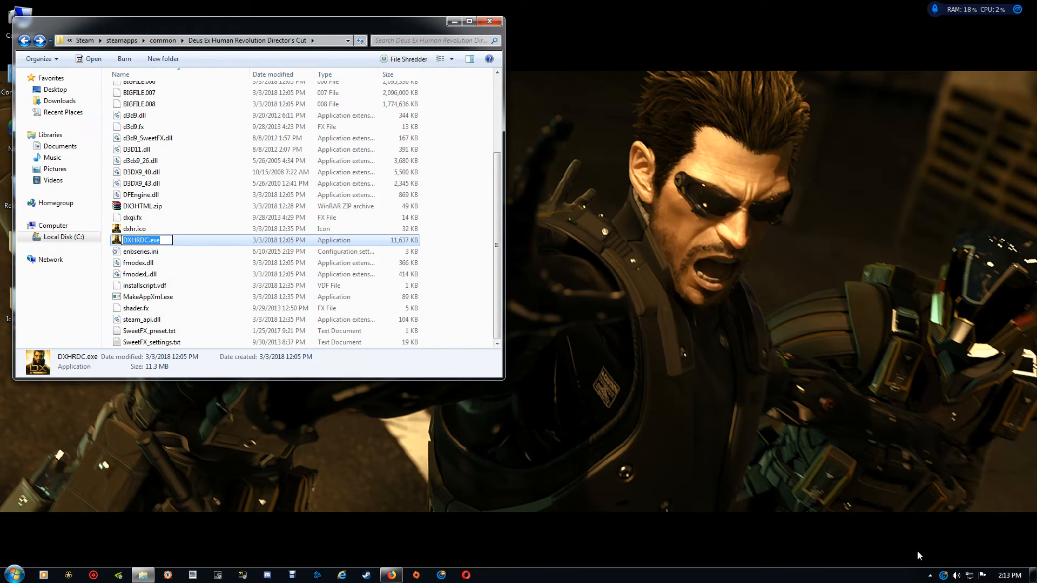
pyautogui.click(930, 576)
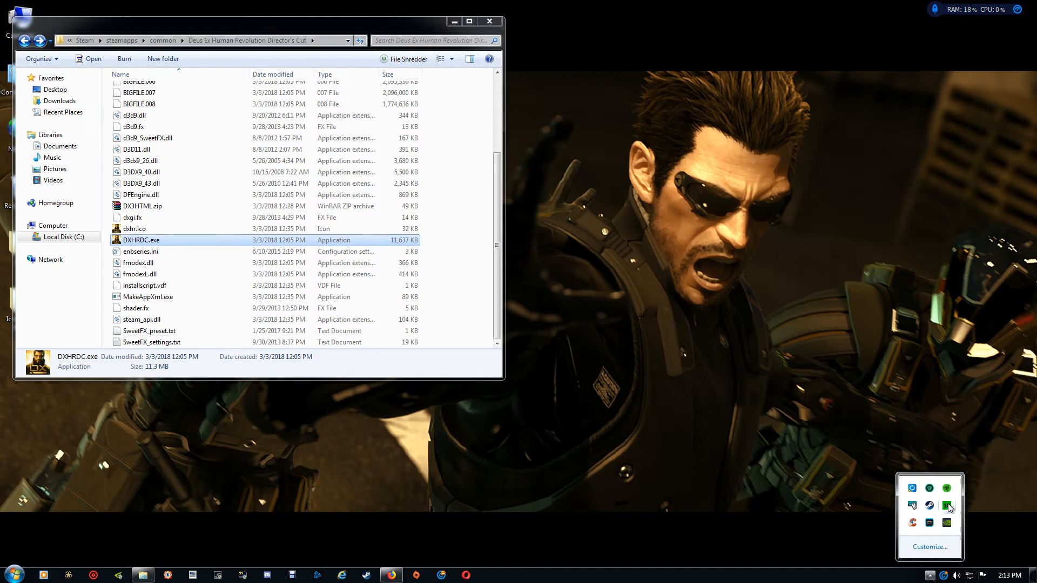
# Launch the CleanMem settings wizard from its tray icon and advance past the file cache step.
pyautogui.rightClick(947, 507)
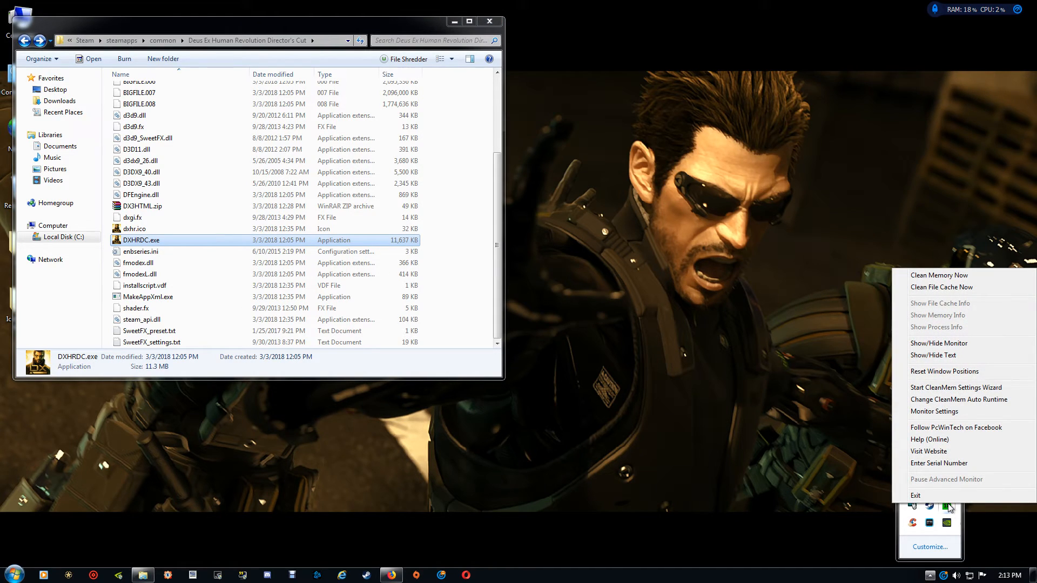
pyautogui.moveTo(956, 388)
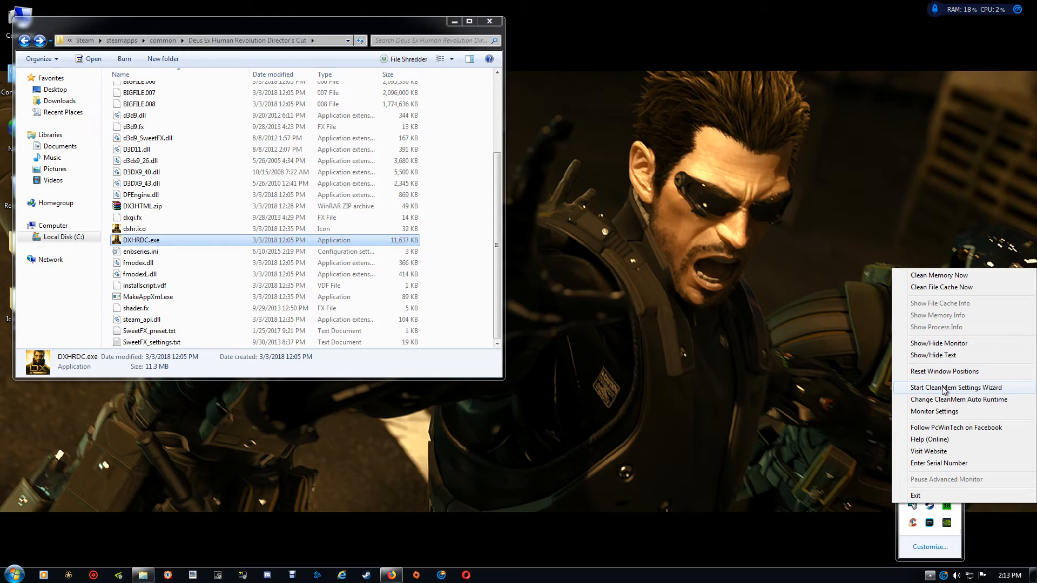
pyautogui.click(956, 388)
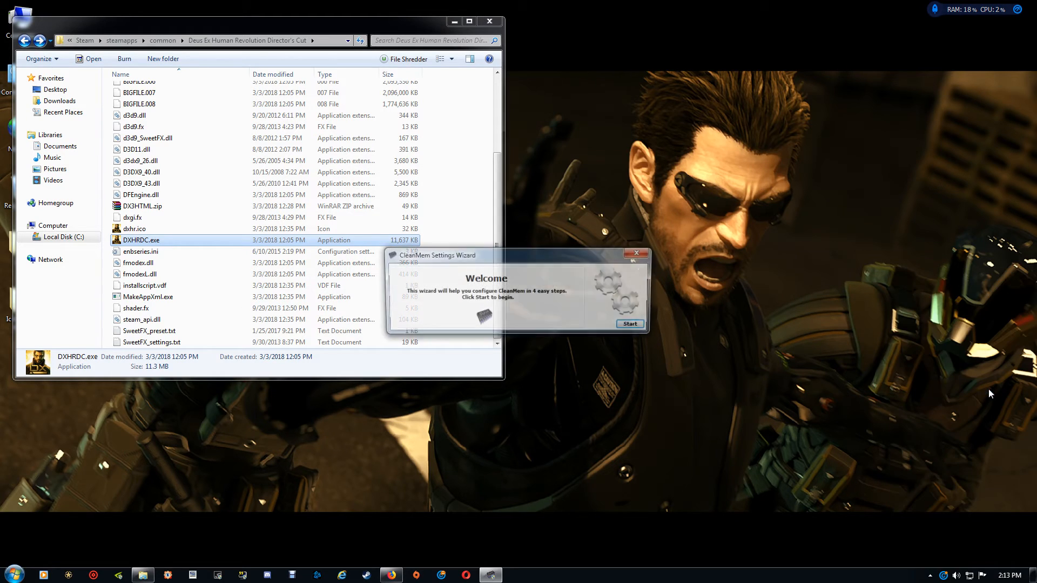
pyautogui.click(629, 324)
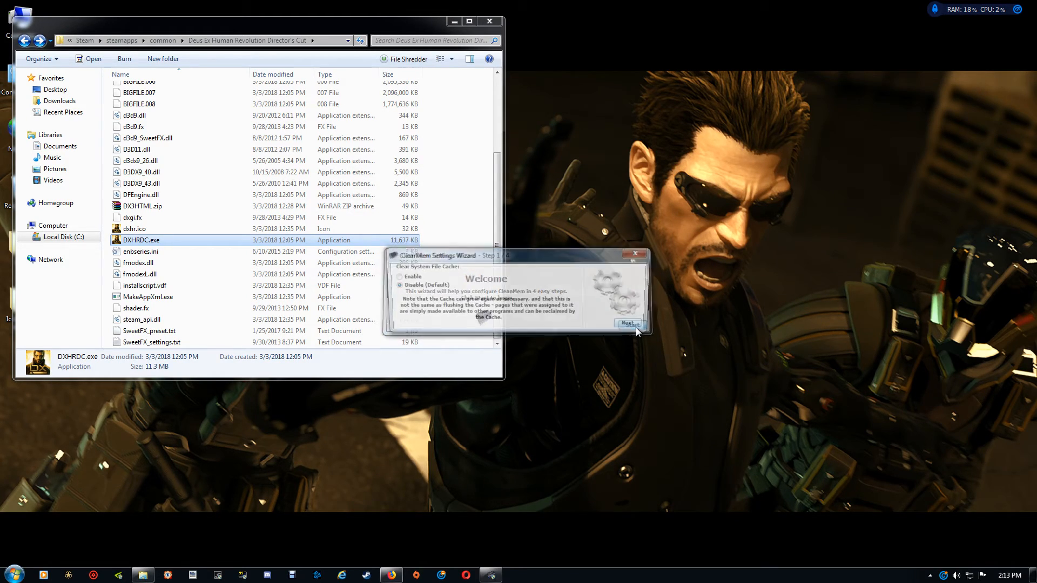
pyautogui.click(627, 323)
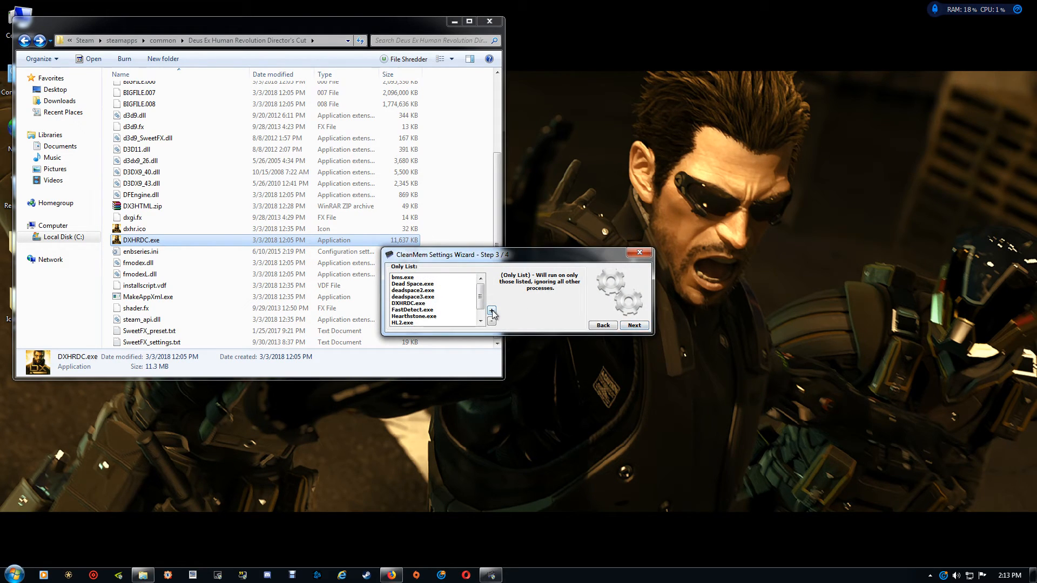
# Add DXHRDC.exe to CleanMem's Only List and finish the wizard to save settings.
pyautogui.click(490, 311)
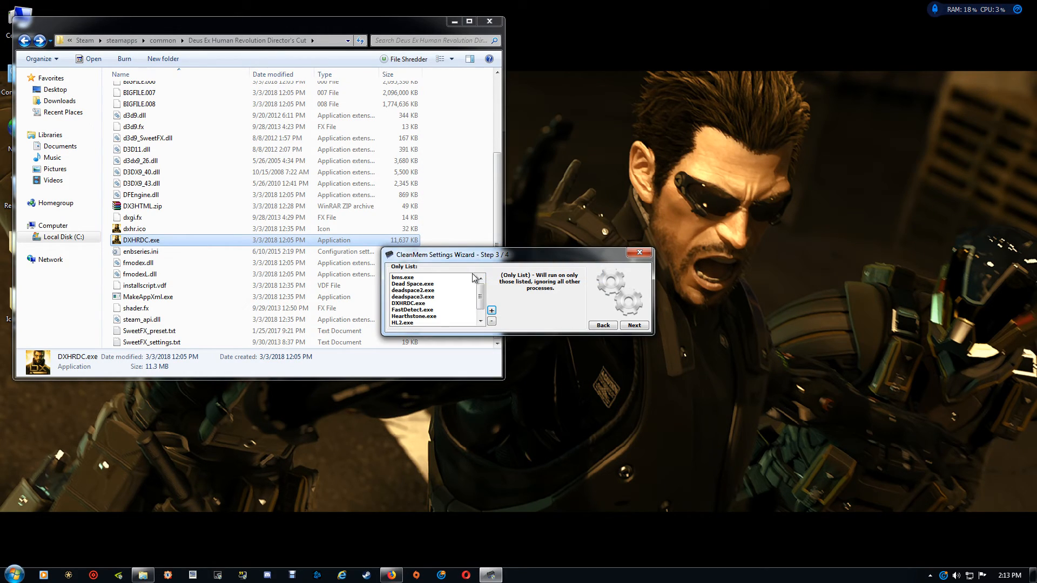
pyautogui.moveTo(427, 309)
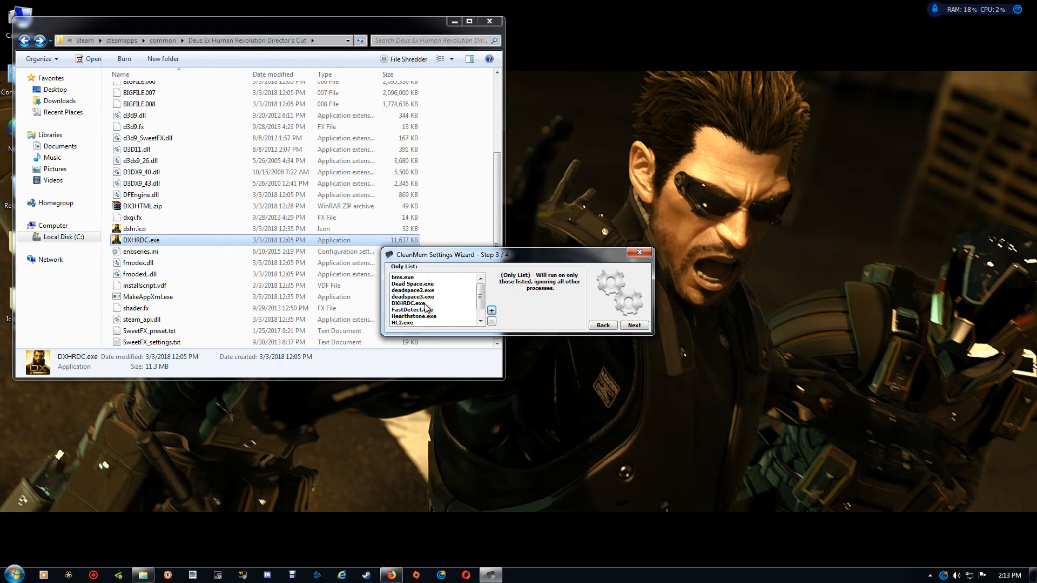
pyautogui.moveTo(495, 343)
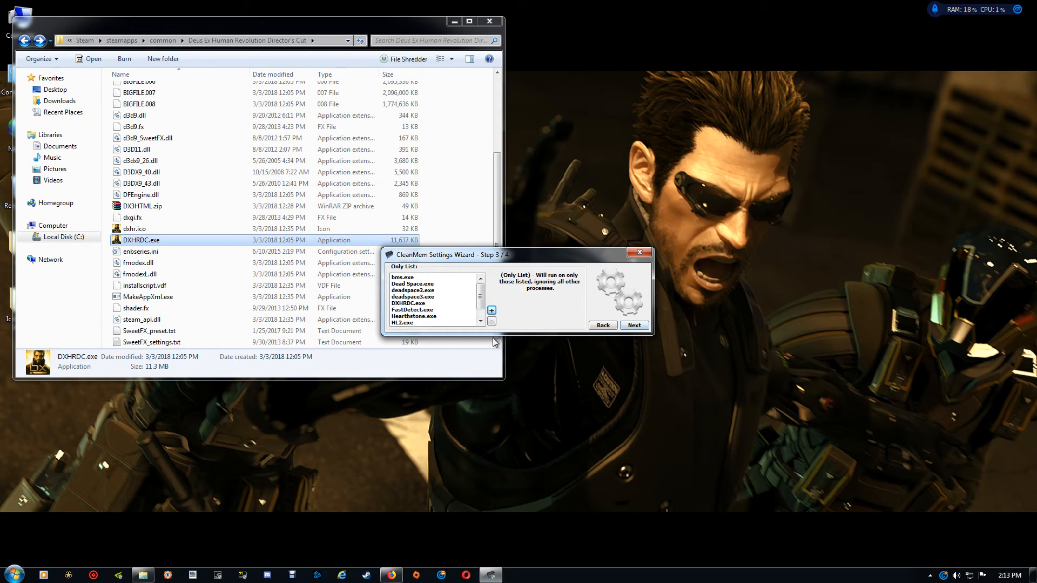
pyautogui.click(633, 326)
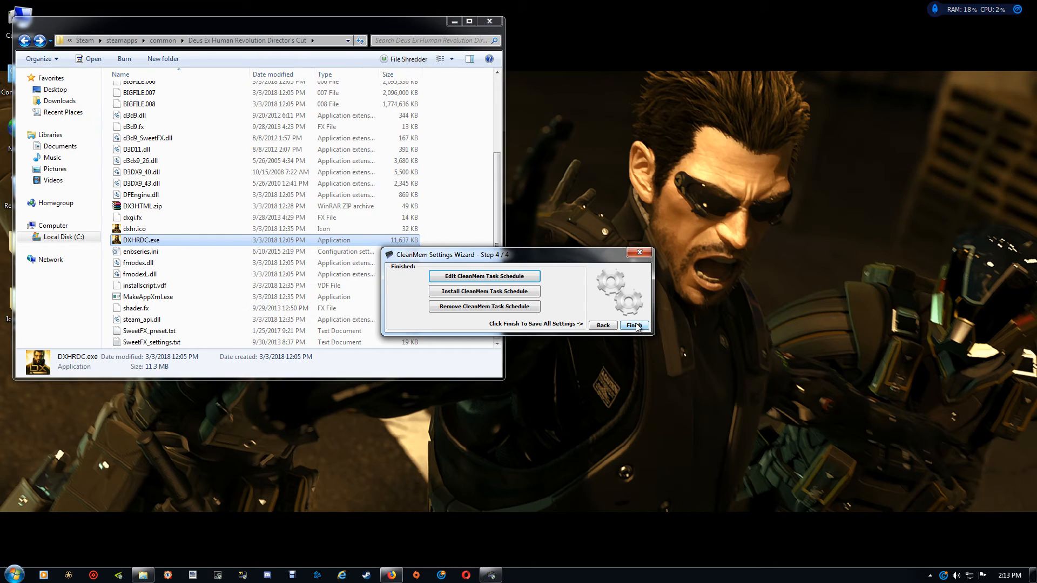
pyautogui.click(633, 325)
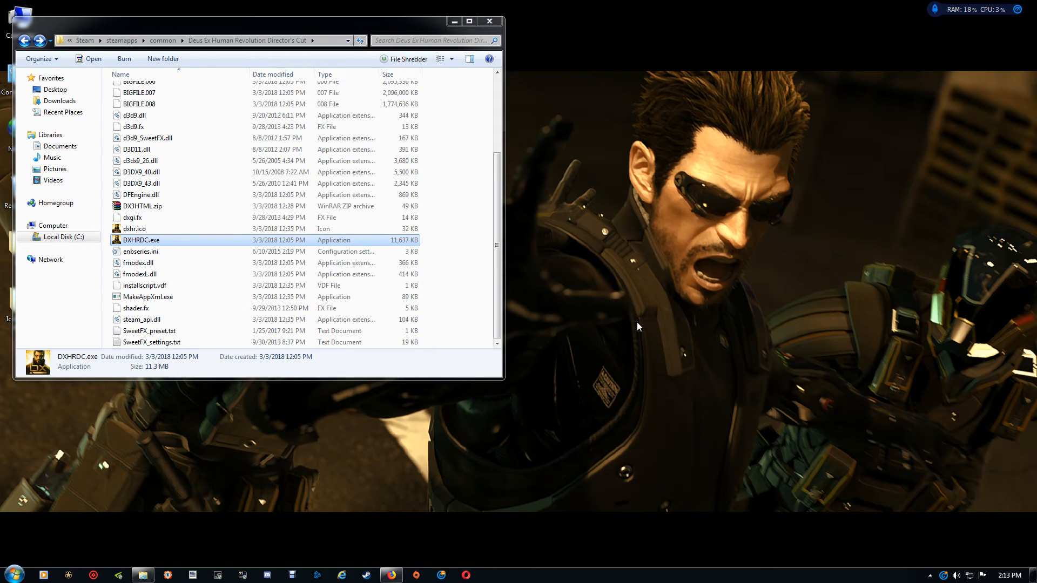